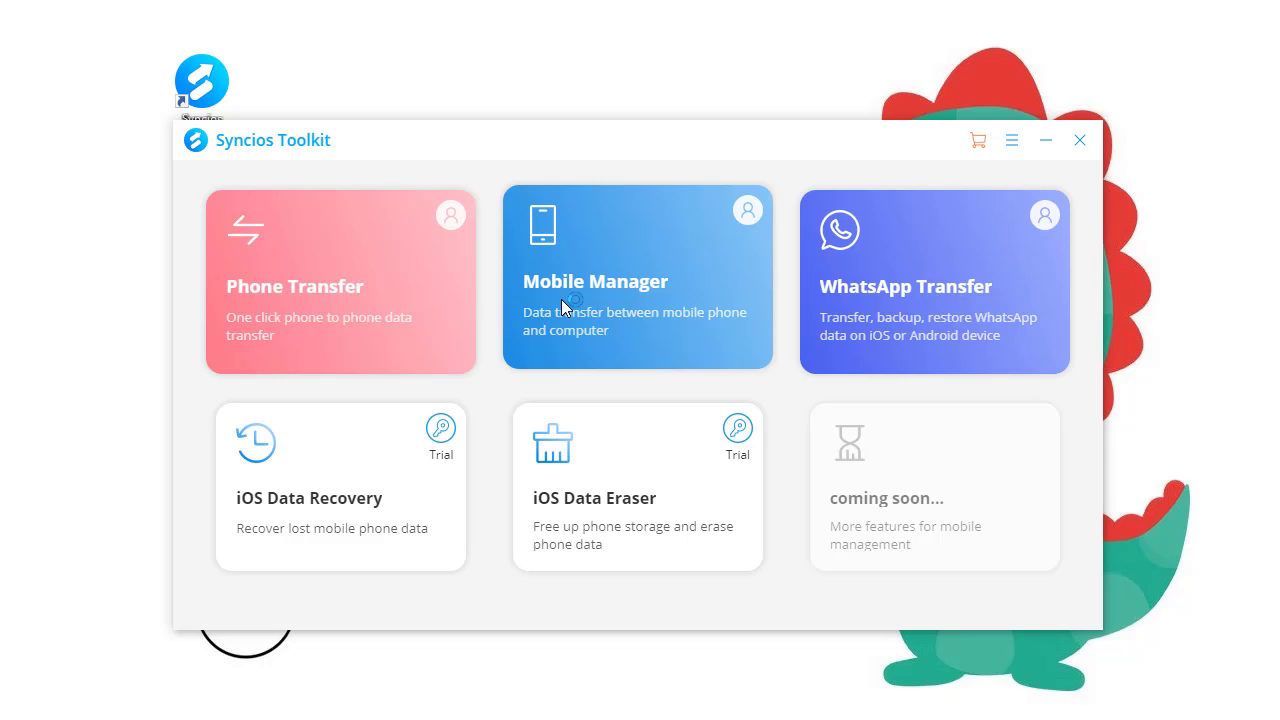
mouse_move(444, 300)
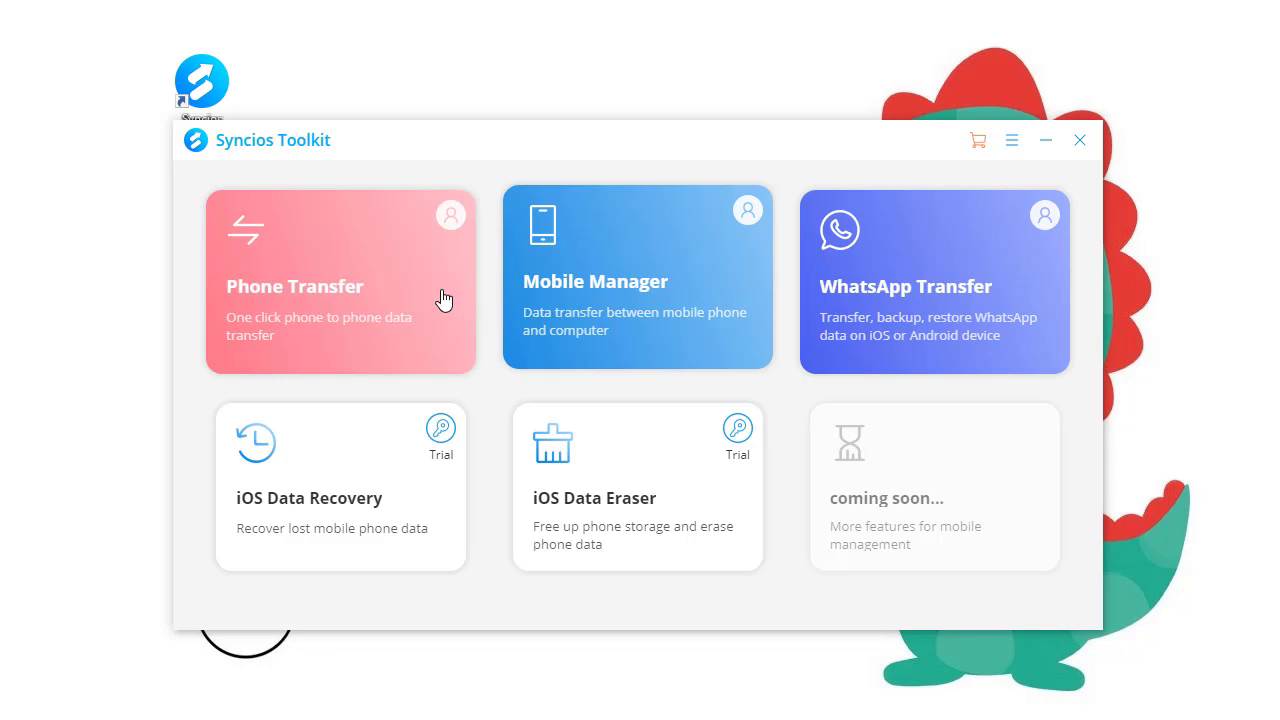
mouse_move(416, 340)
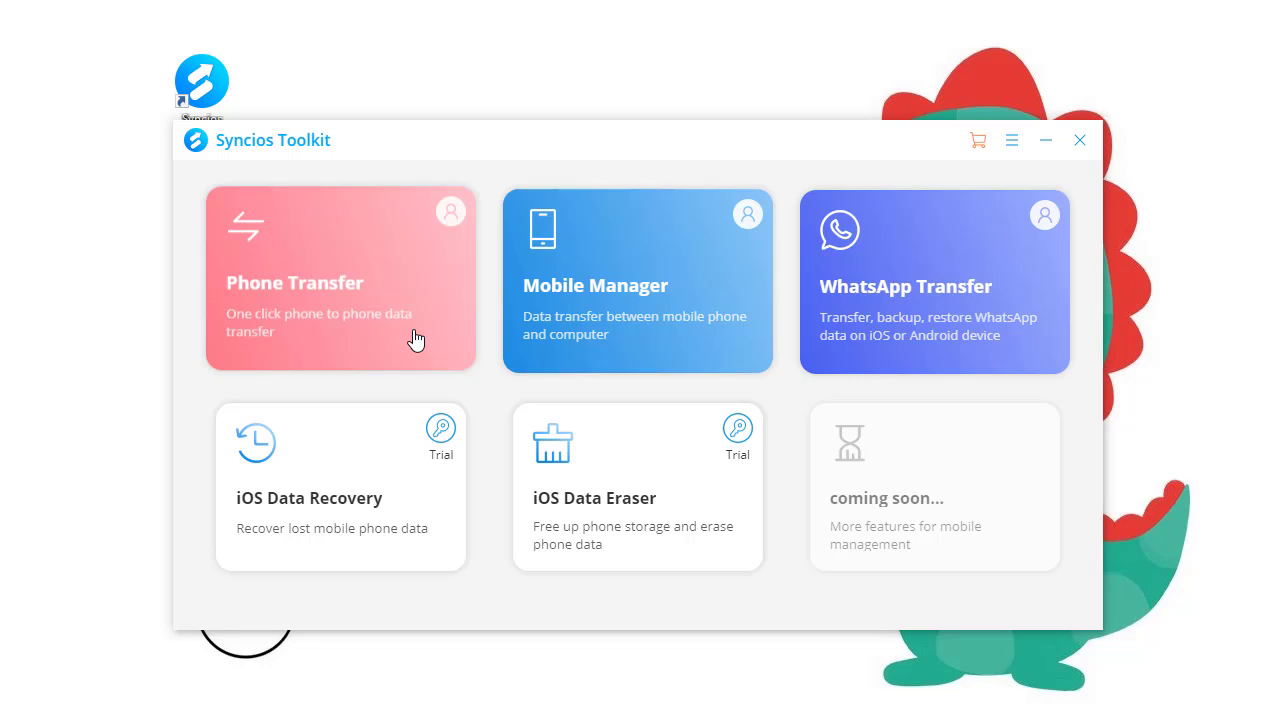
mouse_move(628, 262)
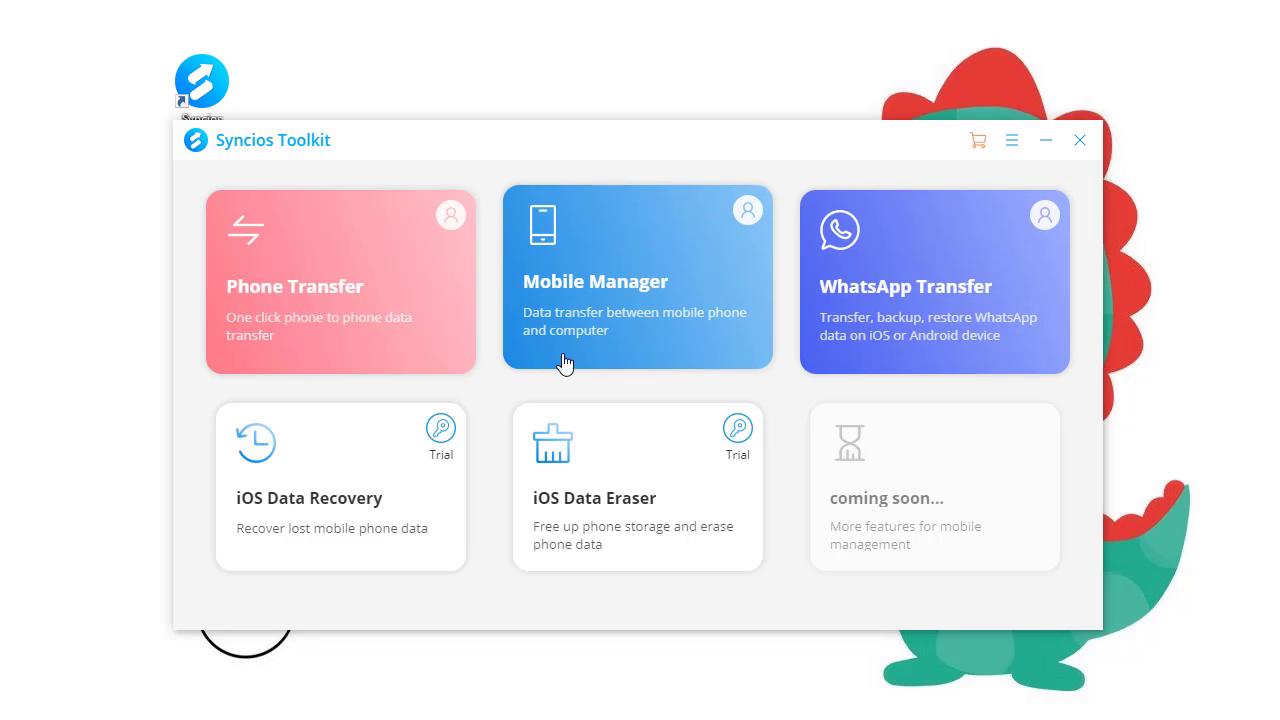
mouse_move(410, 448)
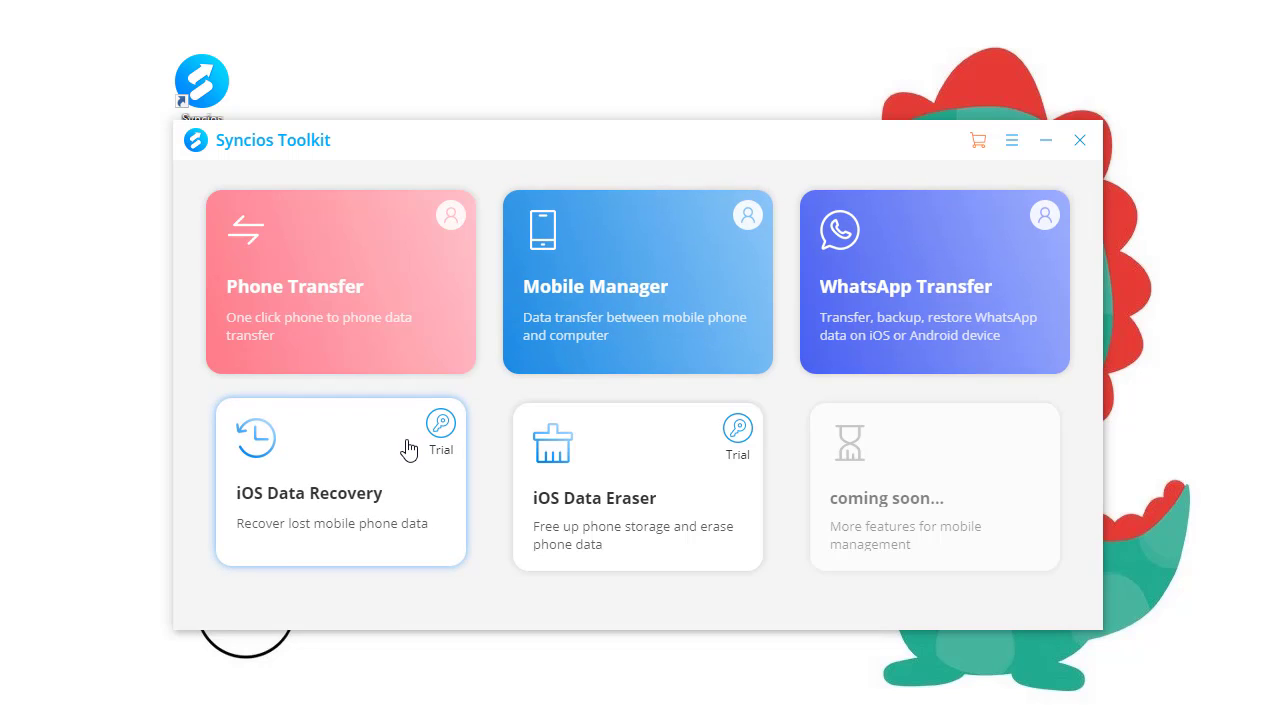
mouse_move(572, 496)
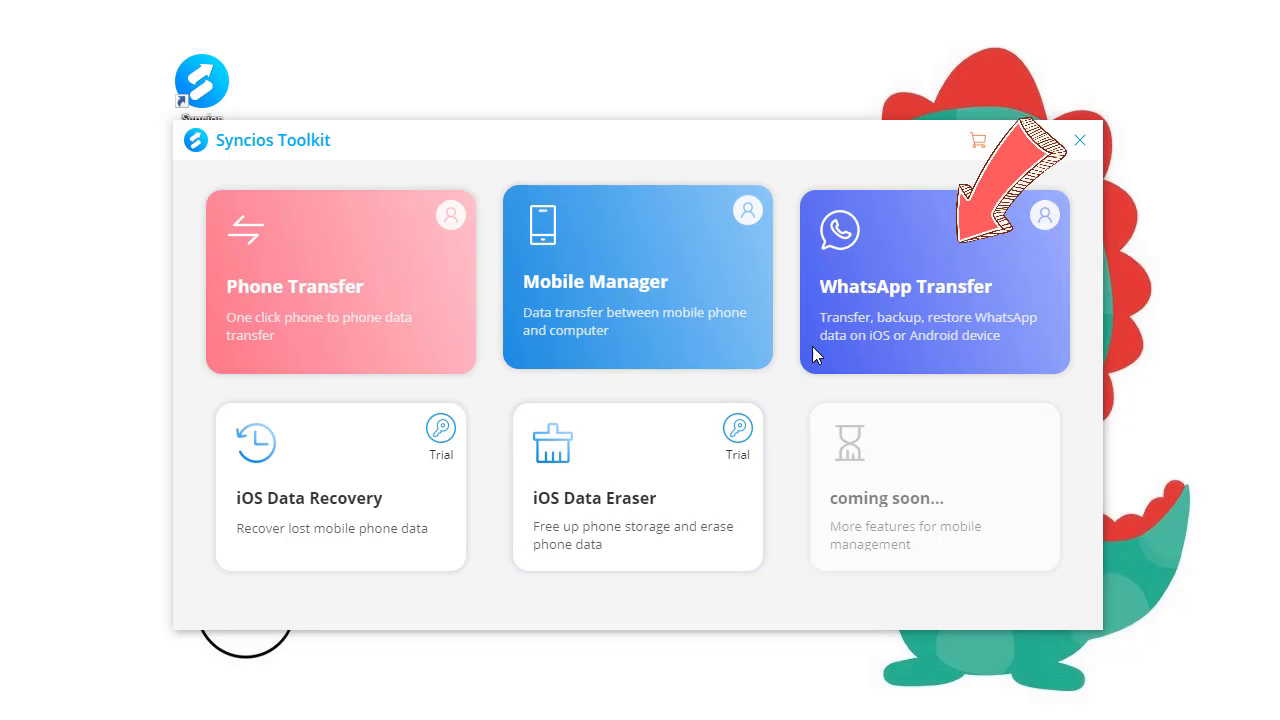
mouse_move(876, 304)
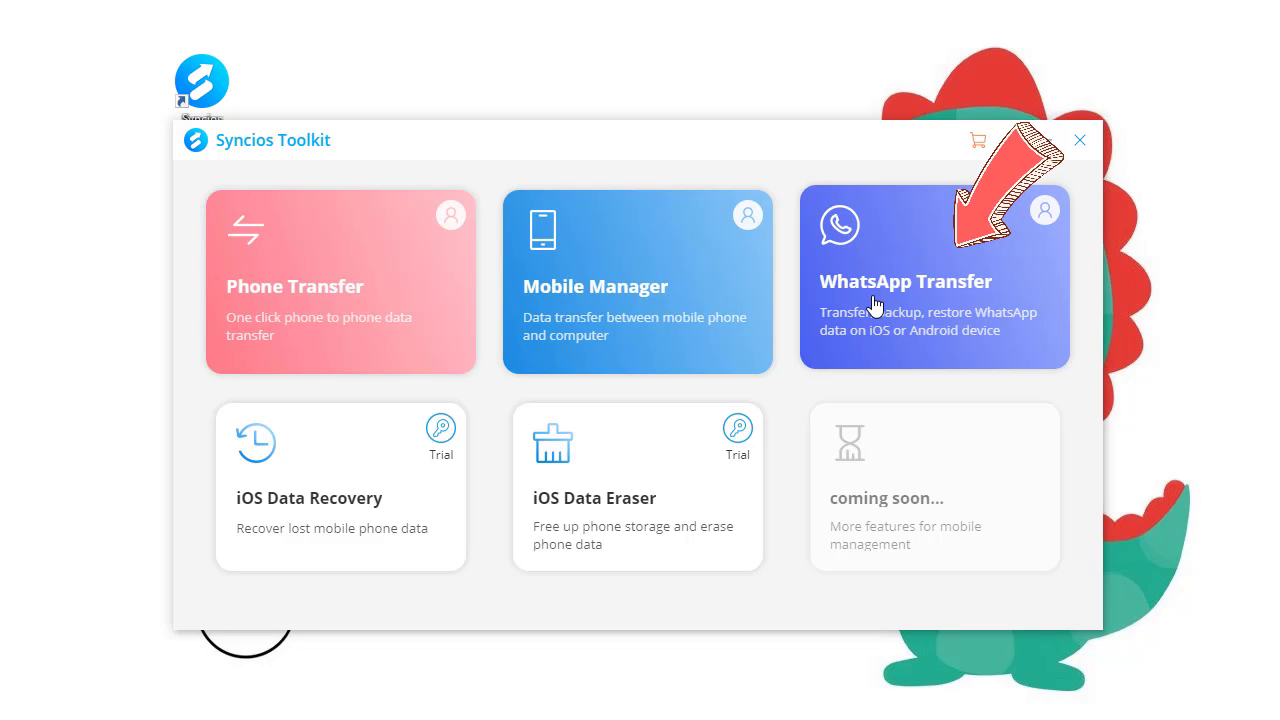
Choose the device-to-device WhatsApp transfer mode from the toolkit's WhatsApp Transfer card.
left_click(934, 280)
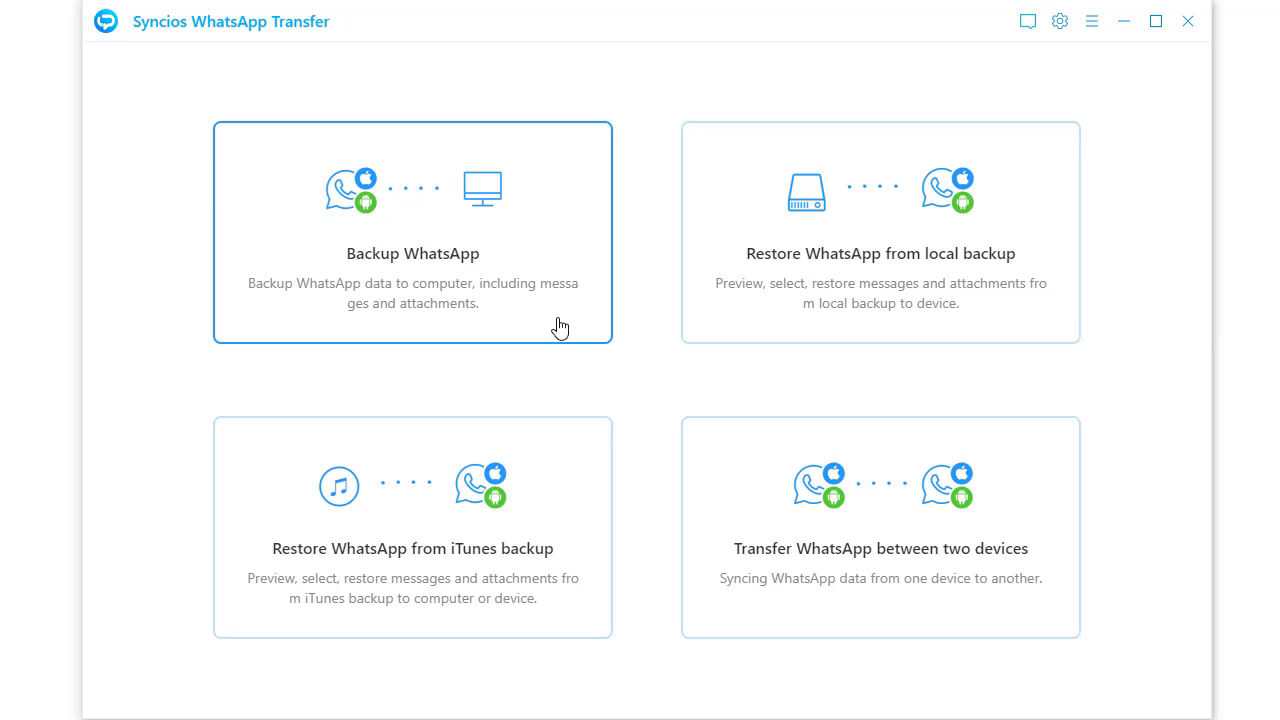
mouse_move(730, 292)
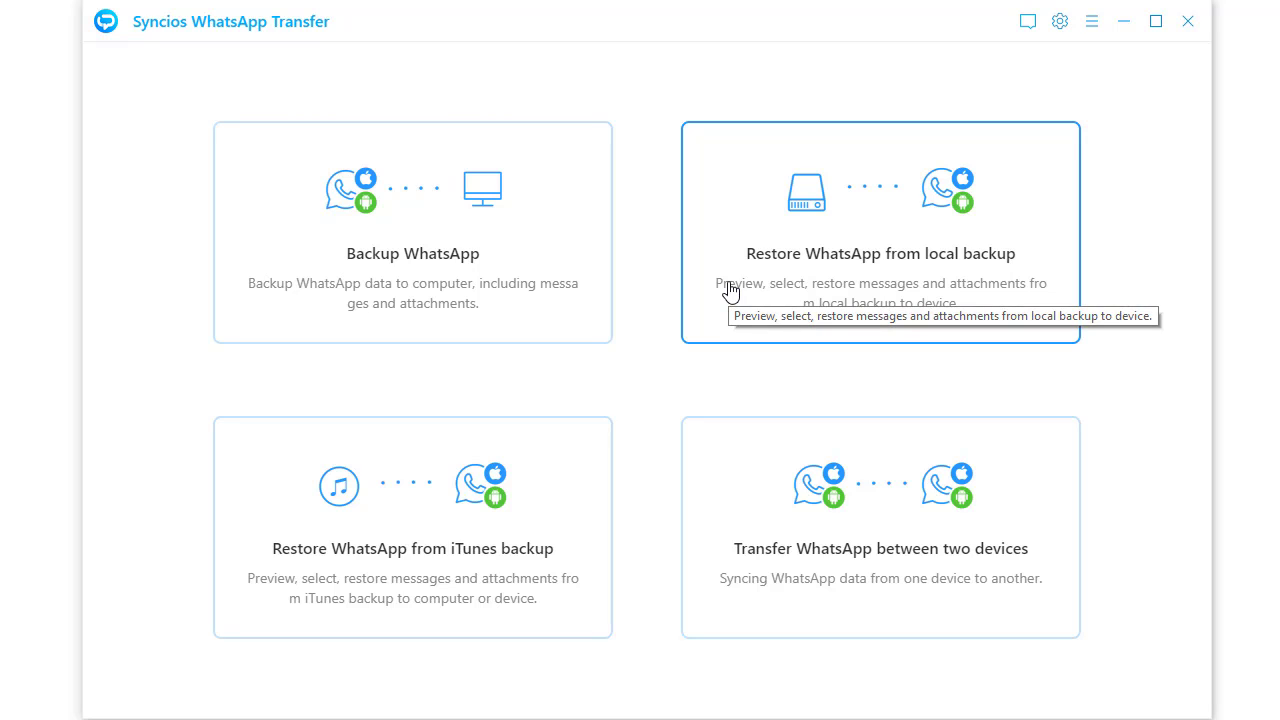
mouse_move(524, 480)
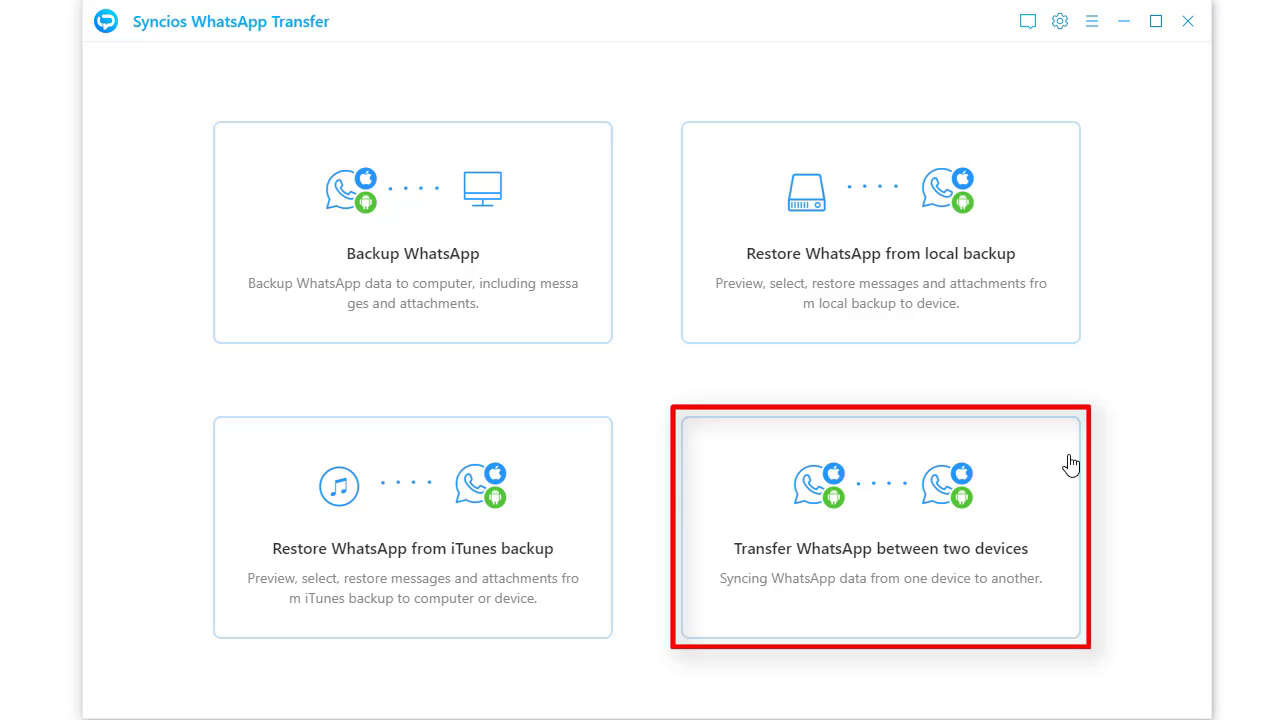
left_click(880, 528)
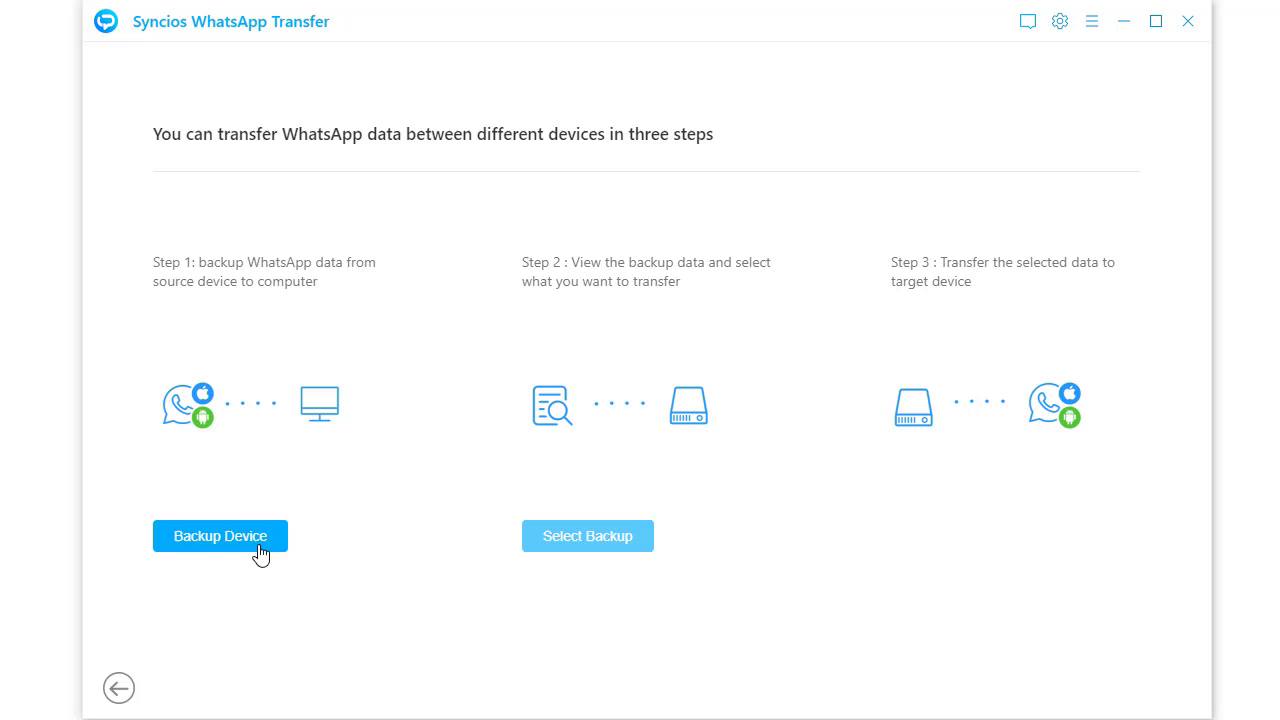
Back up the iPhone's WhatsApp data (about 157.9 MB) to the computer, accepting the size notice.
left_click(220, 536)
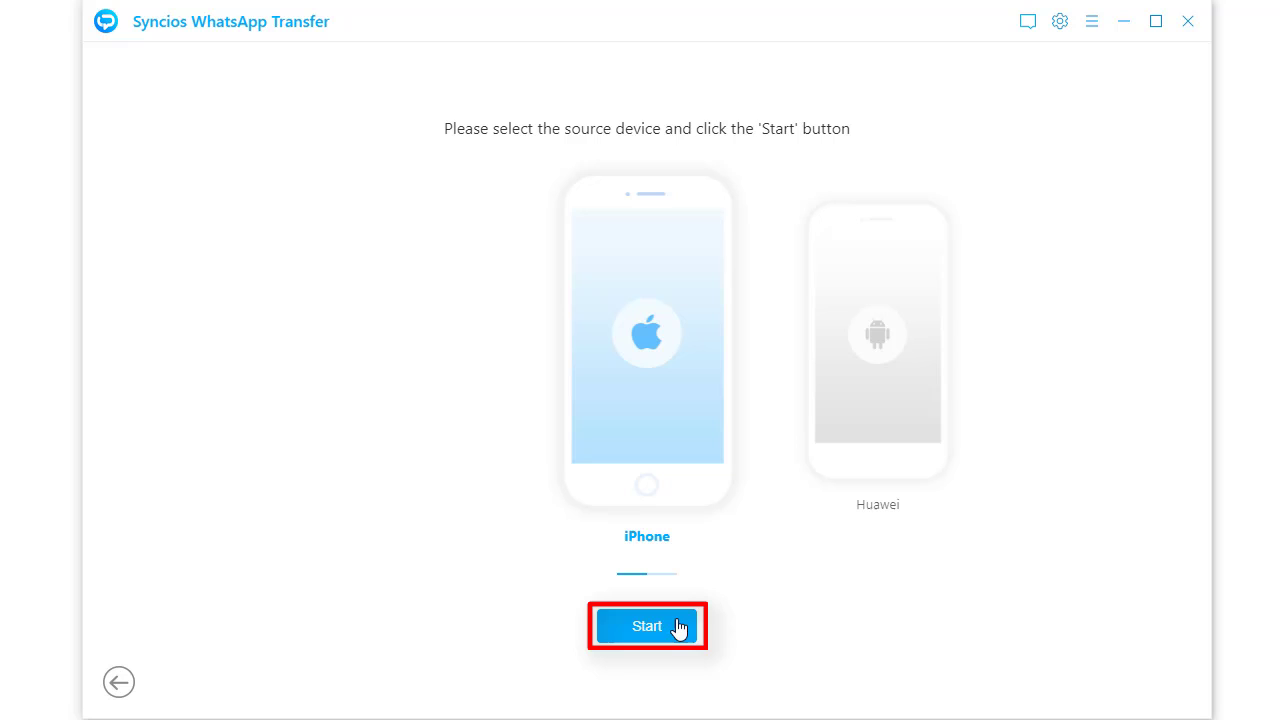
left_click(646, 626)
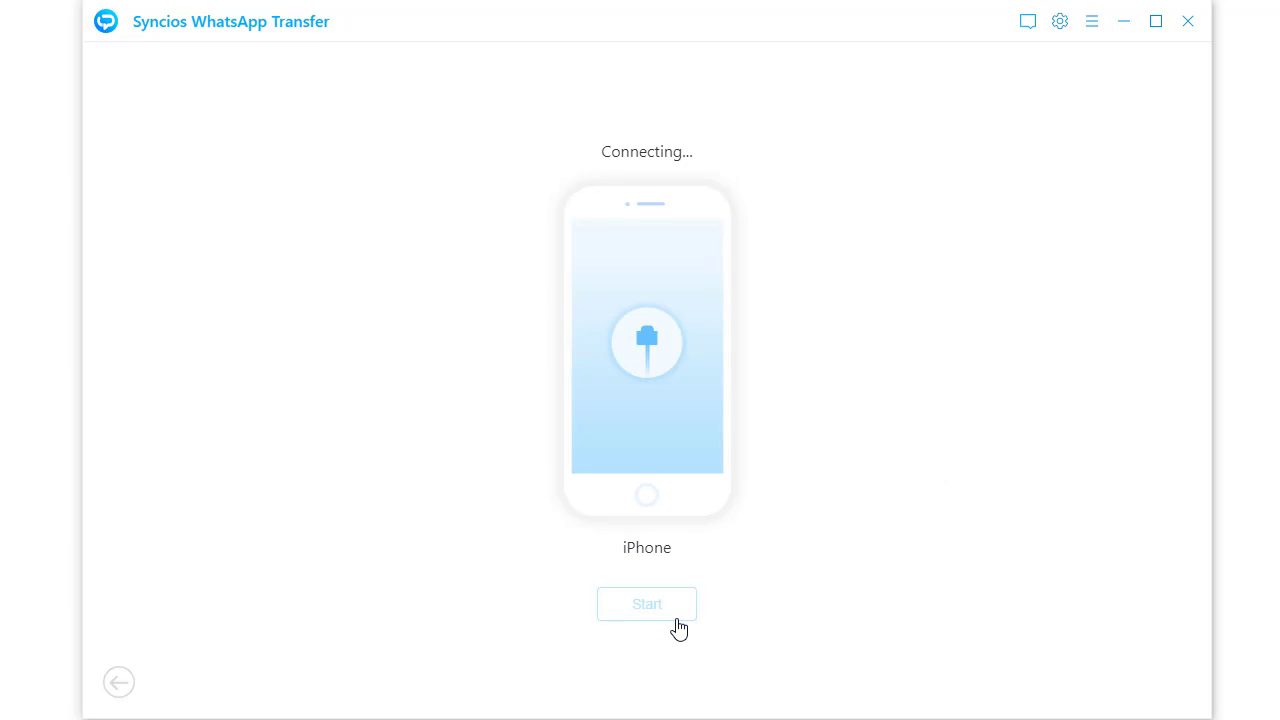
left_click(646, 604)
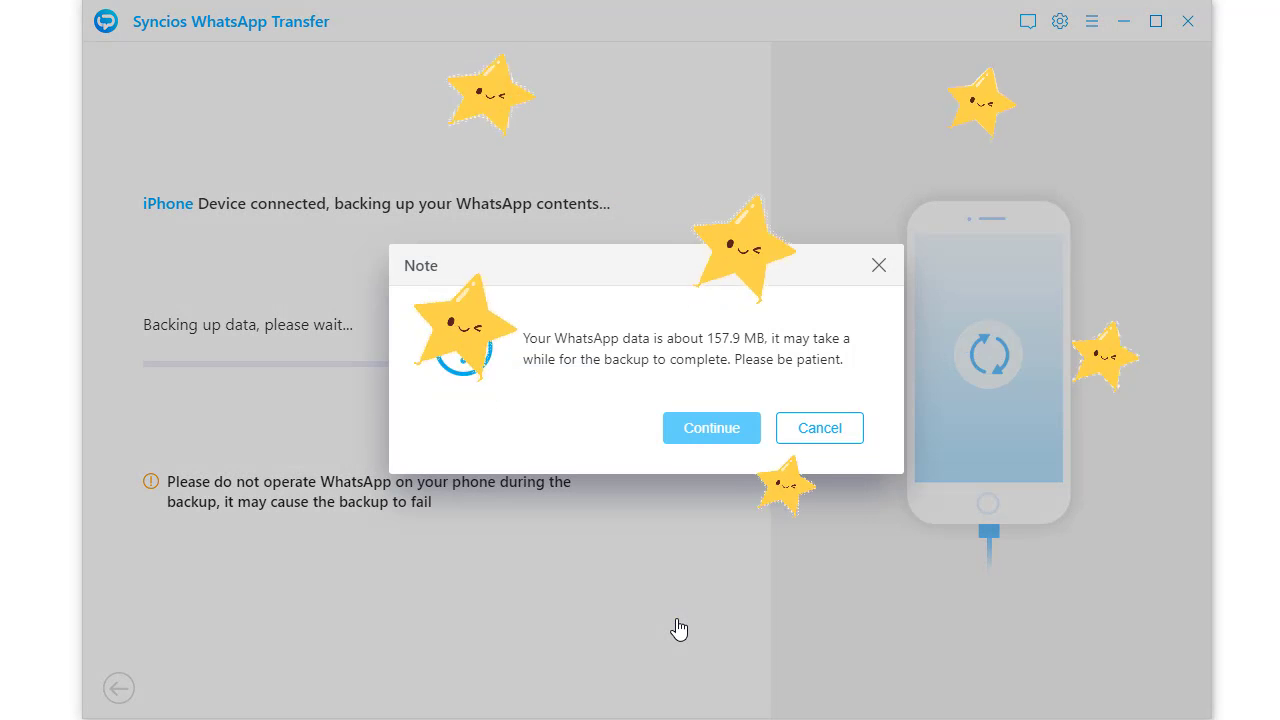
left_click(712, 428)
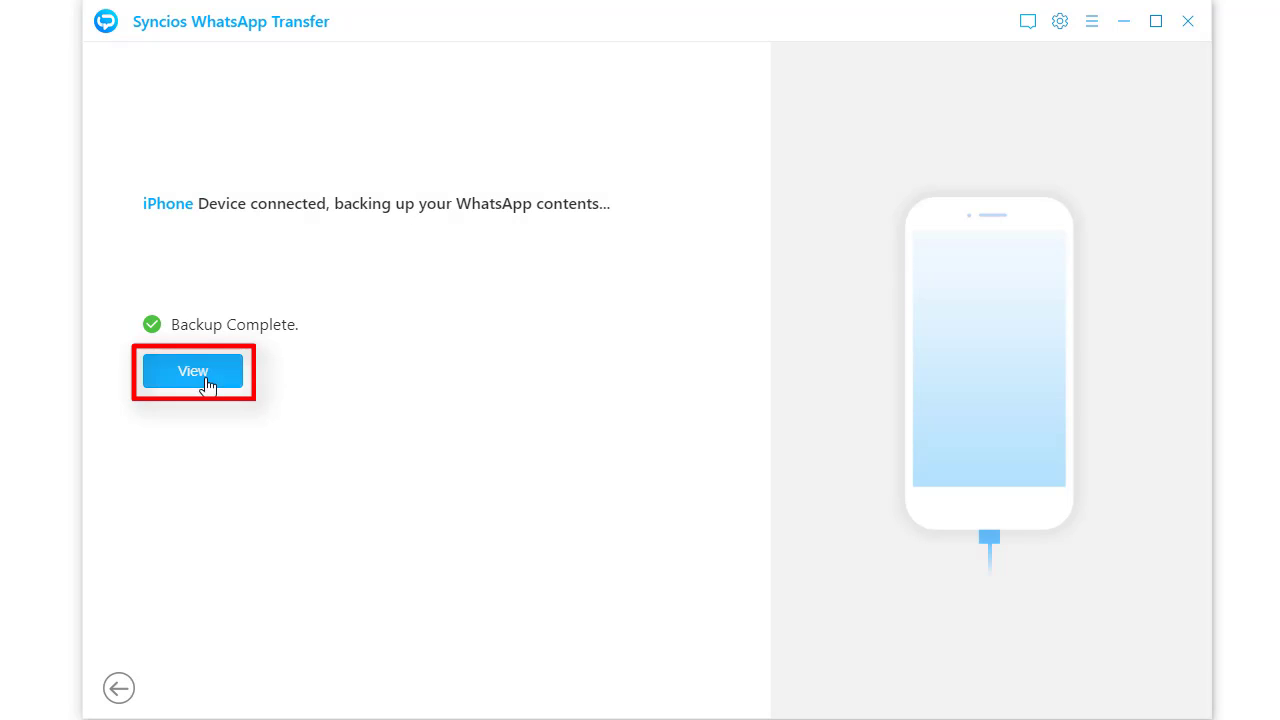
View the finished backup, return home and choose restoring WhatsApp from a local backup.
left_click(192, 370)
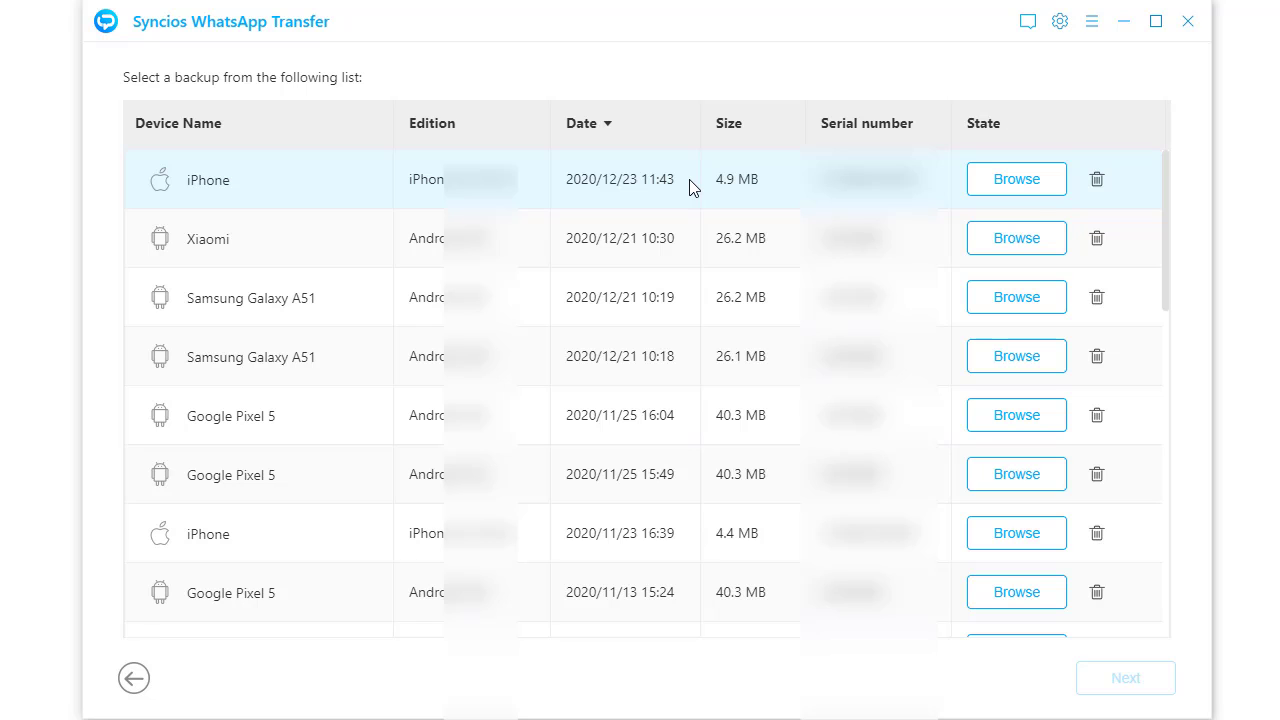
left_click(134, 676)
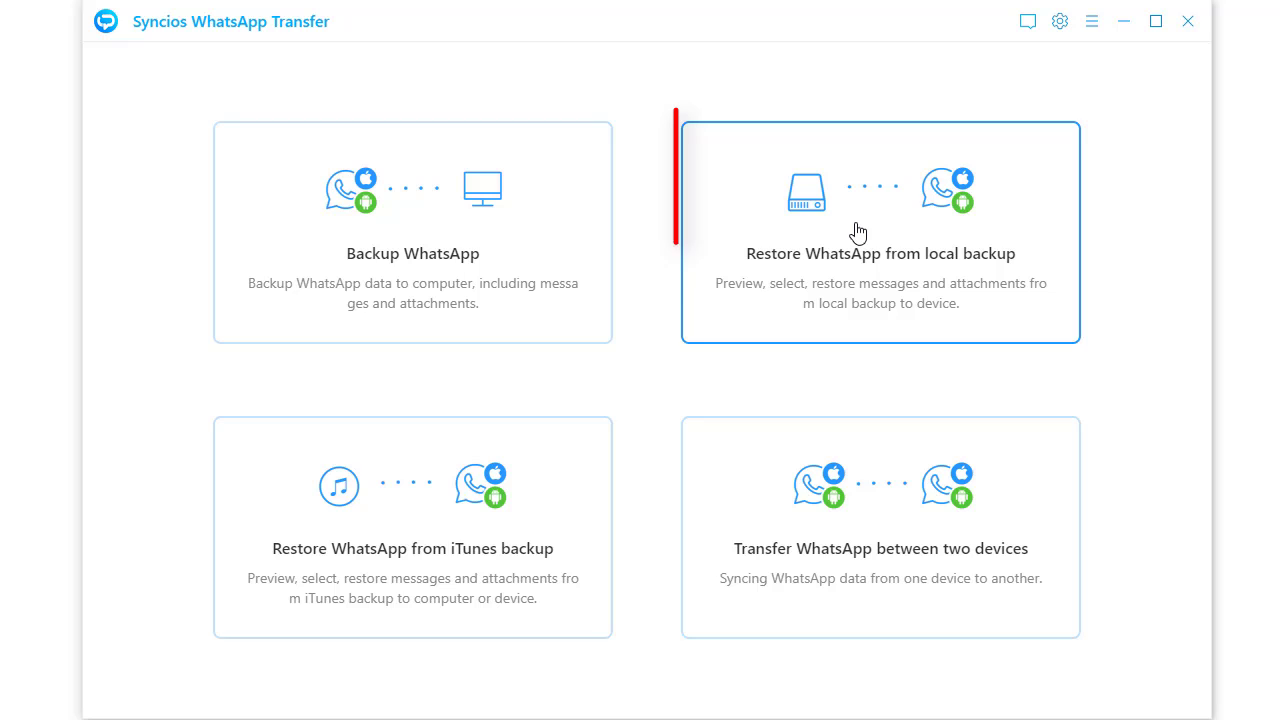
left_click(880, 232)
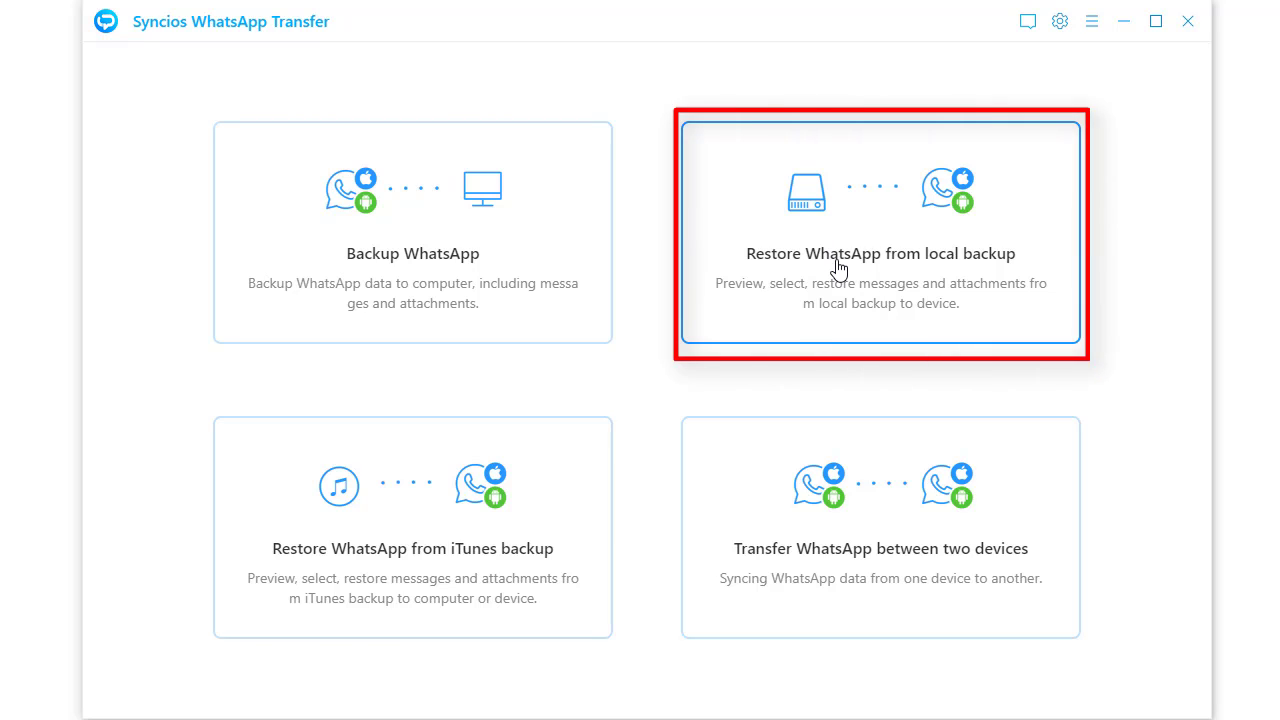
left_click(880, 236)
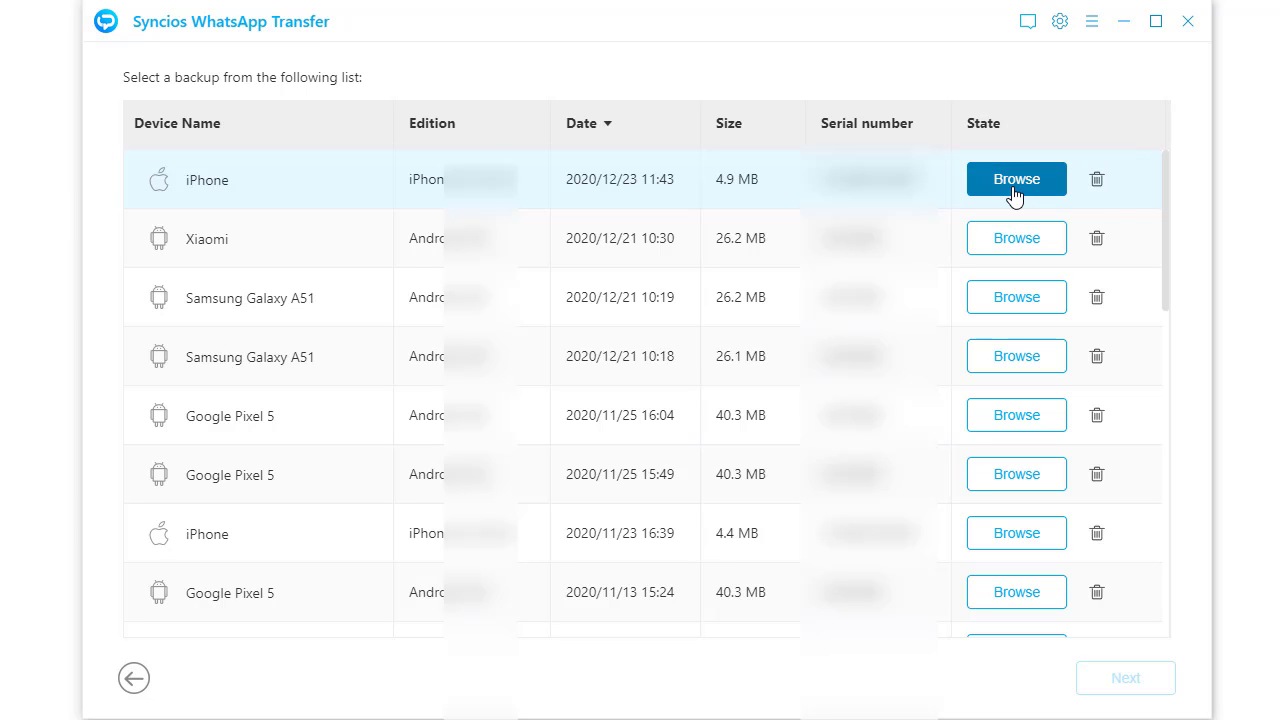
Preview the 2020/12/23 iPhone backup's chats, the second chat's messages and the video and photo attachments.
left_click(1016, 180)
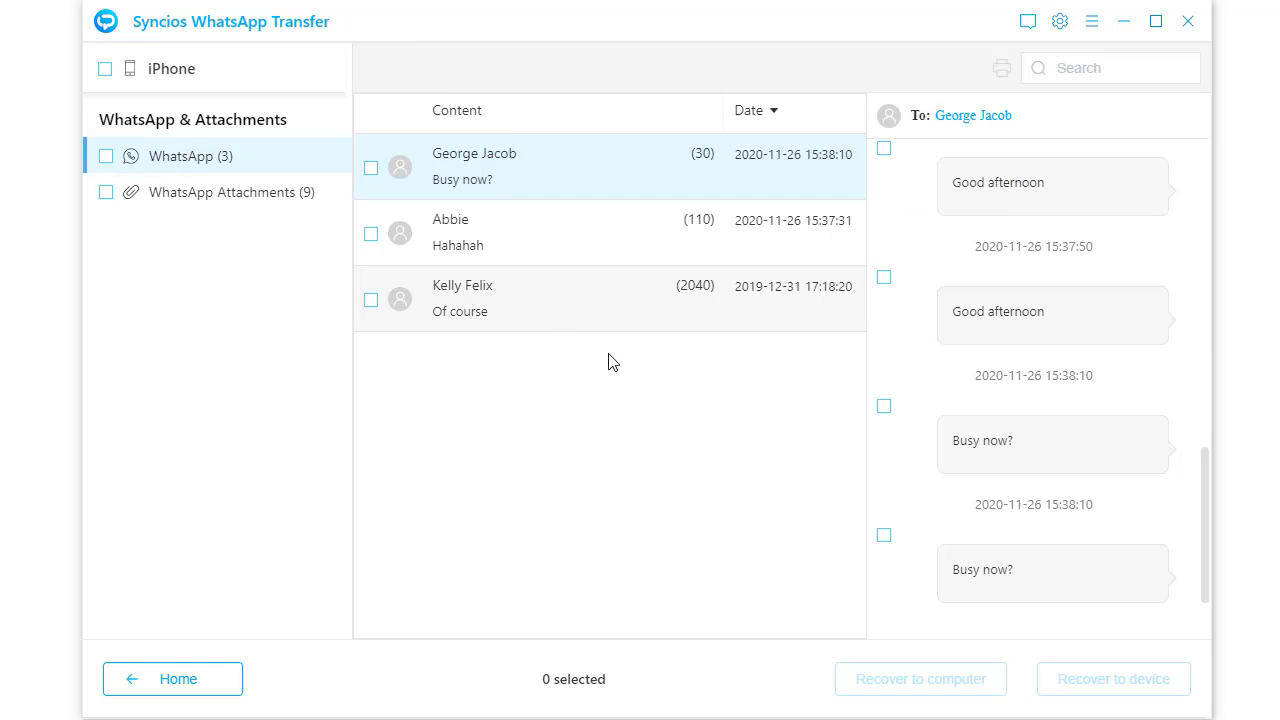
mouse_move(72, 162)
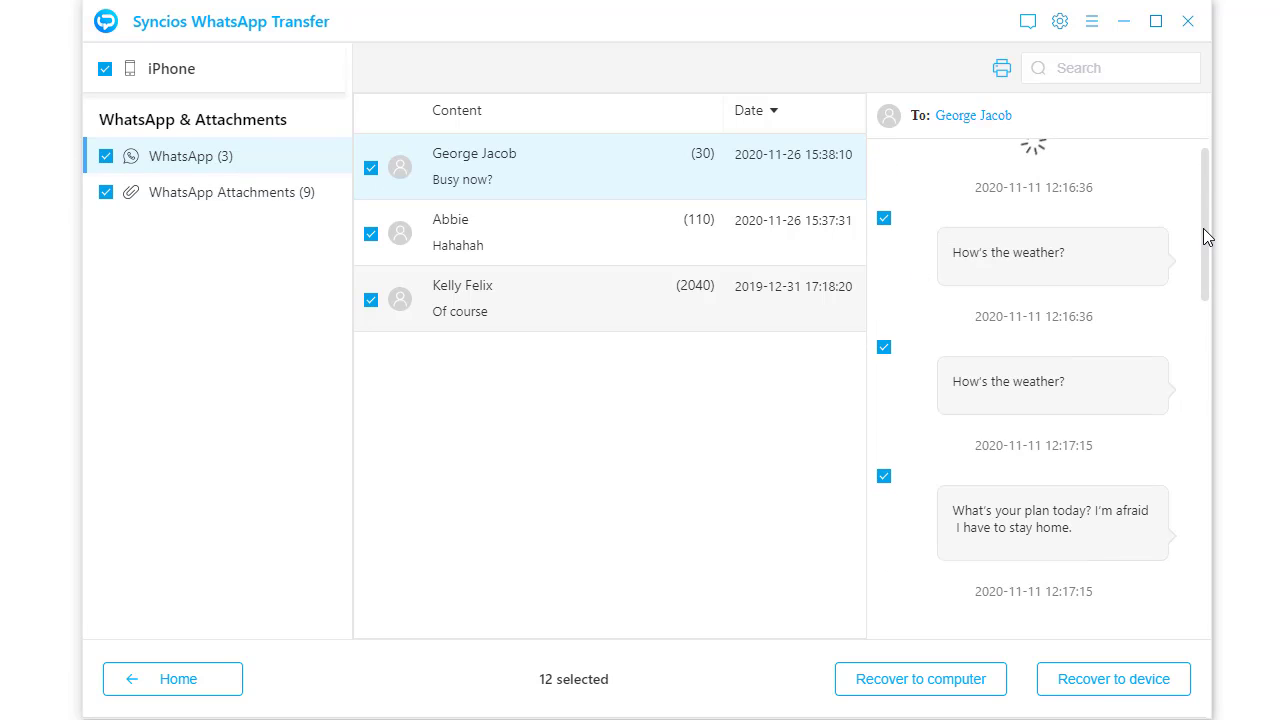
scroll("down", 3)
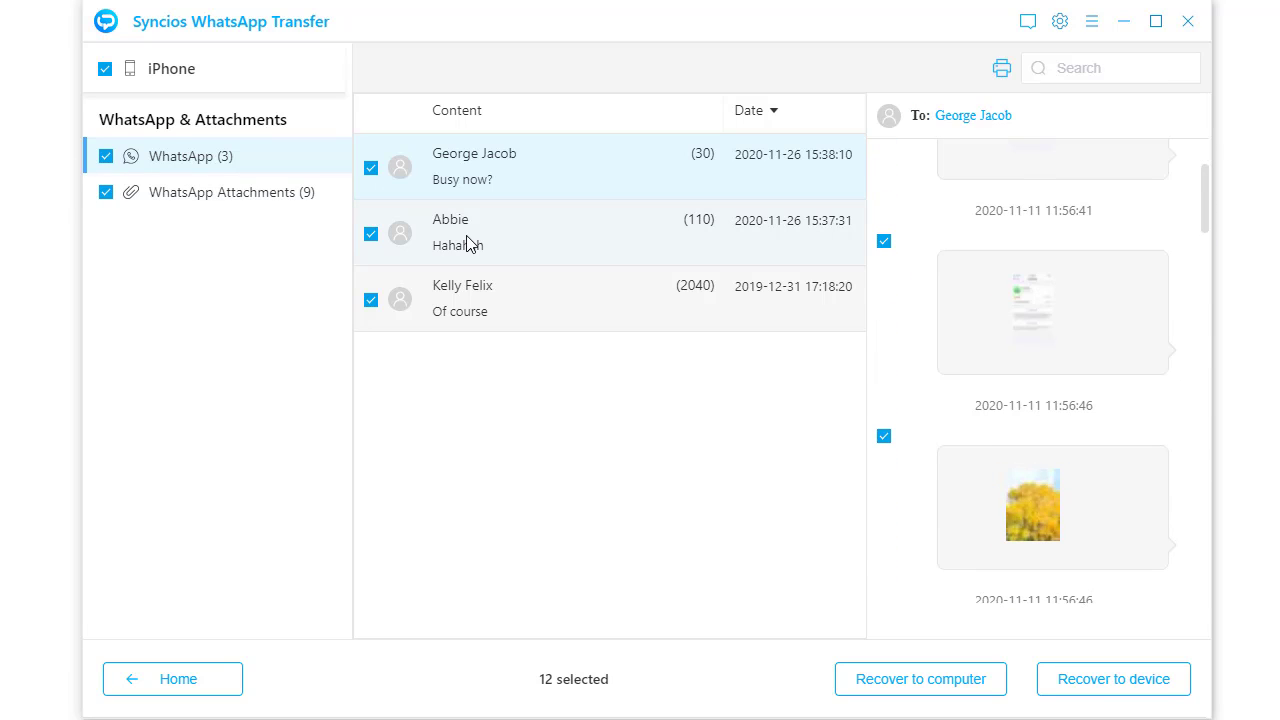
left_click(450, 230)
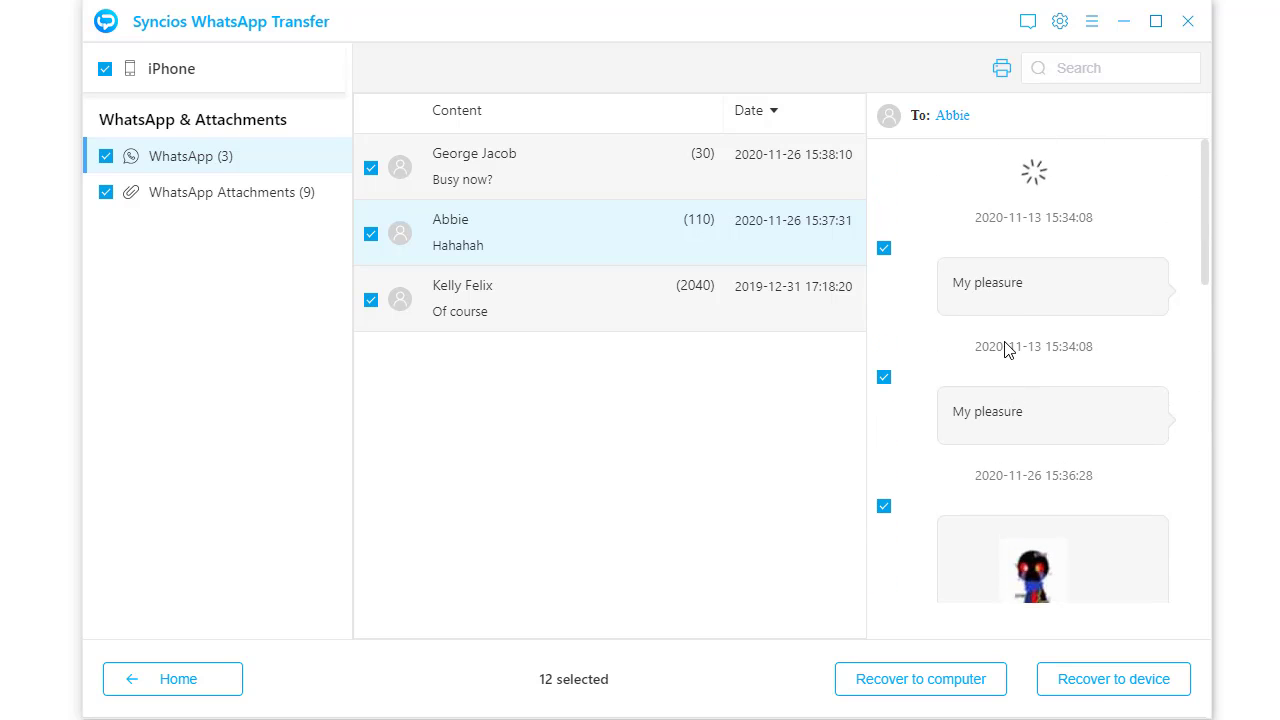
scroll("down", 3)
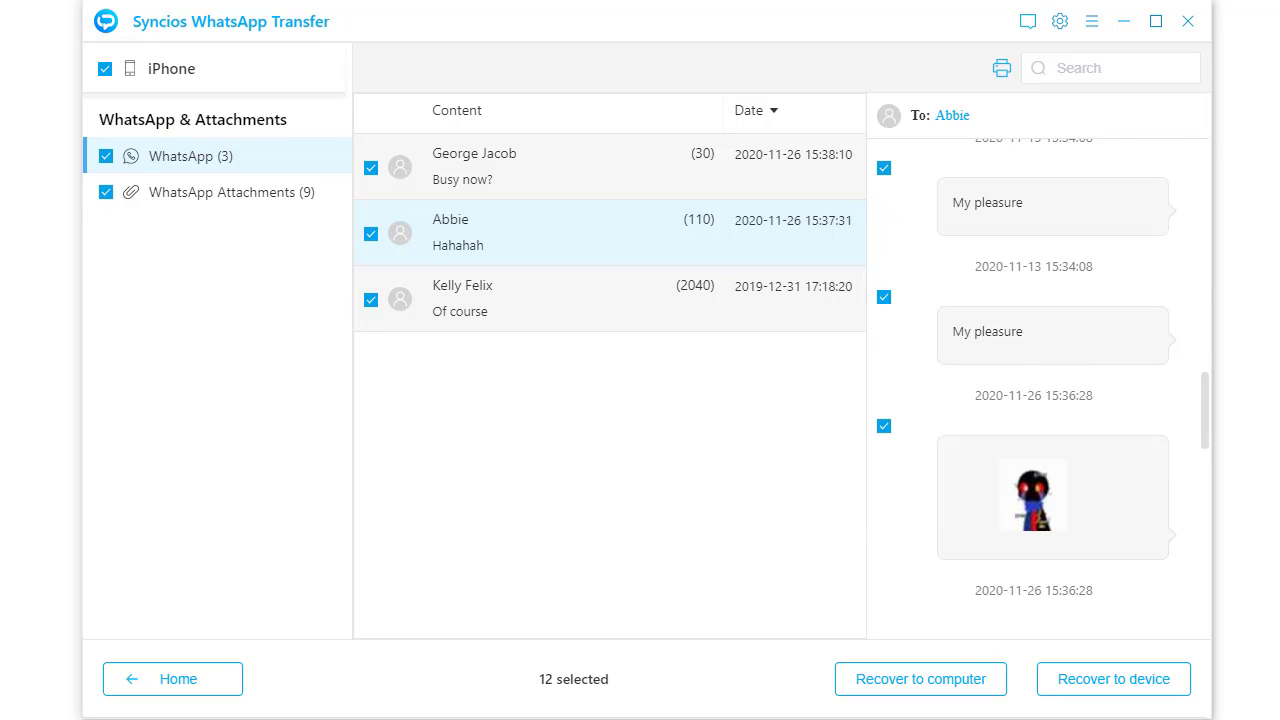
left_click(236, 192)
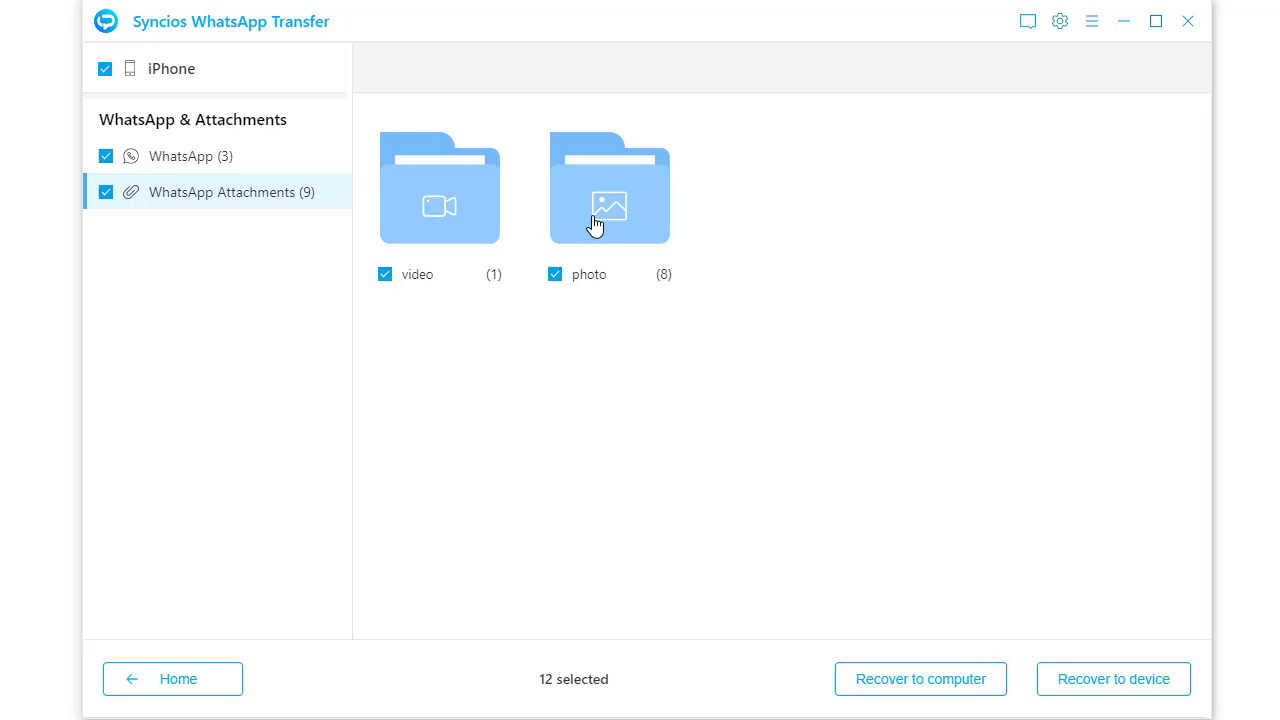
mouse_move(428, 178)
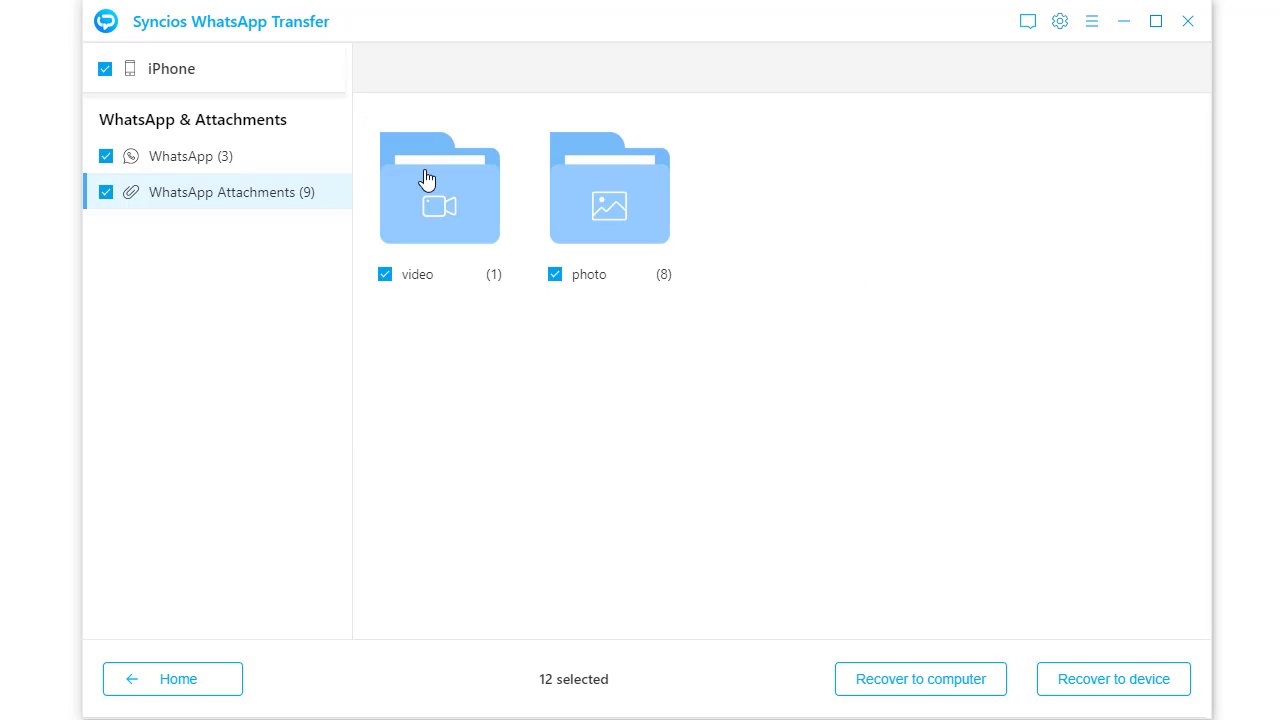
left_click(180, 156)
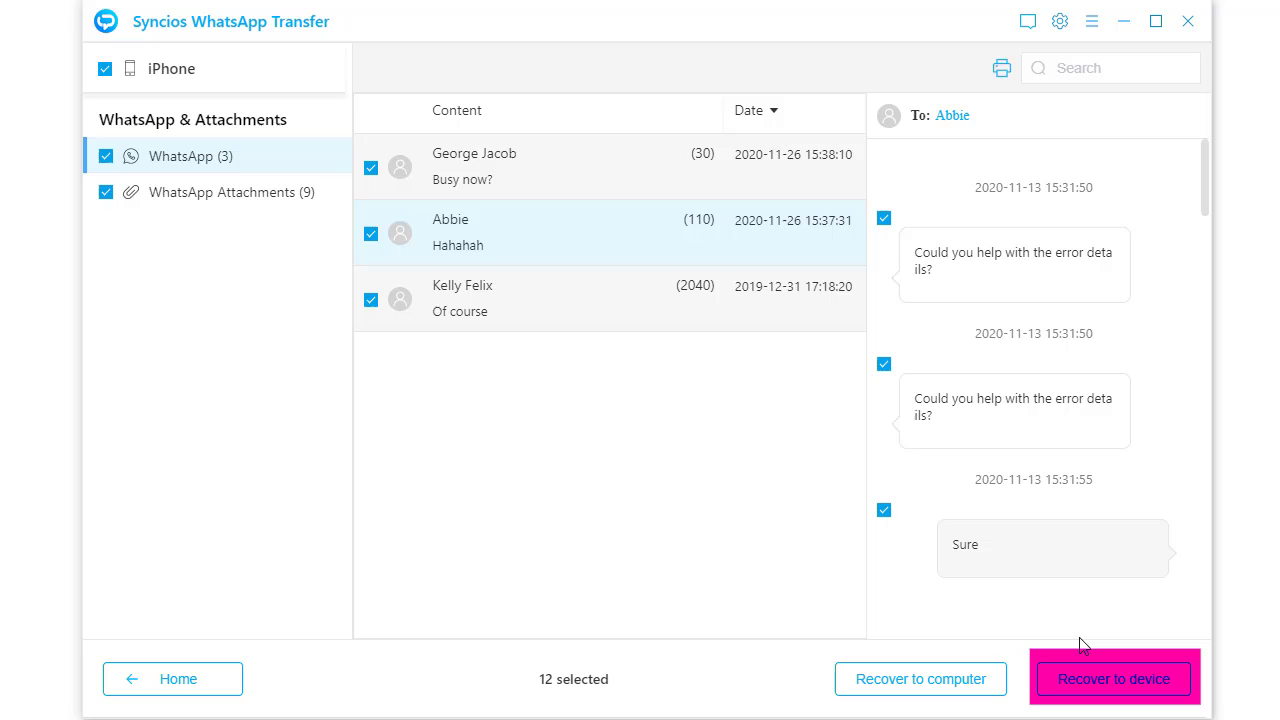
Start recovering the selected data to a device and set the restore target to the Huawei phone.
left_click(1112, 678)
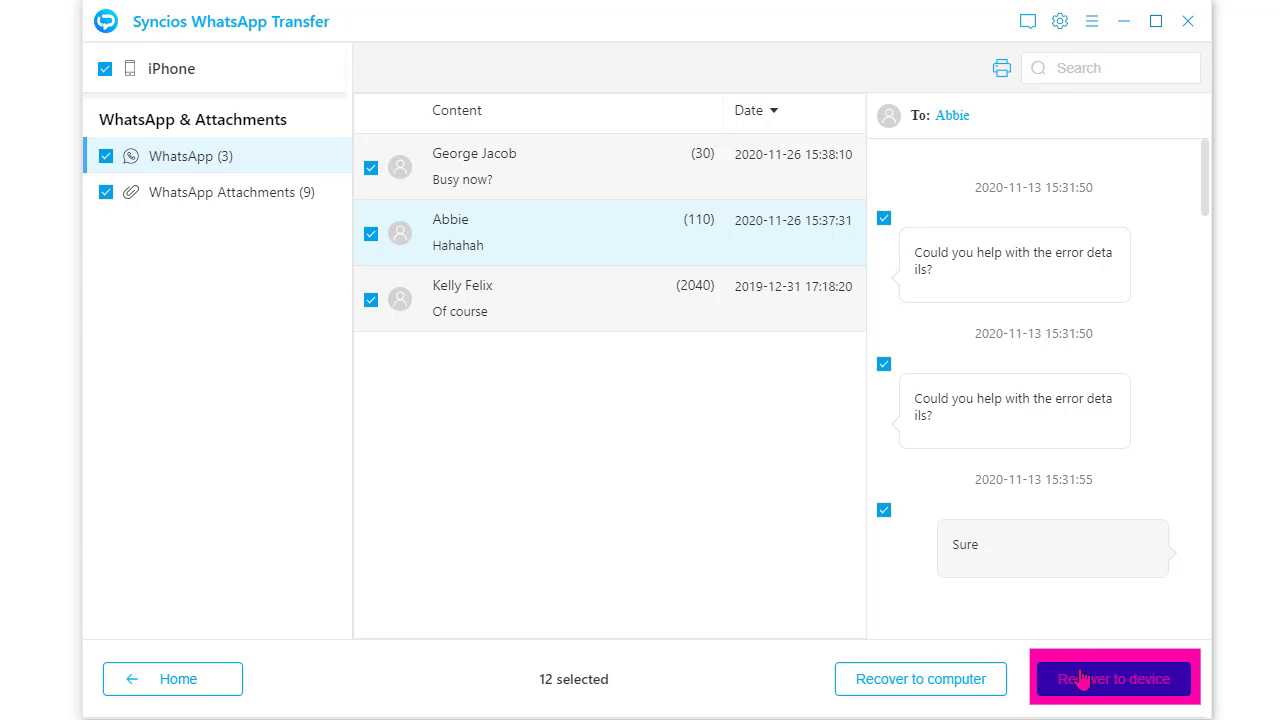
left_click(1112, 678)
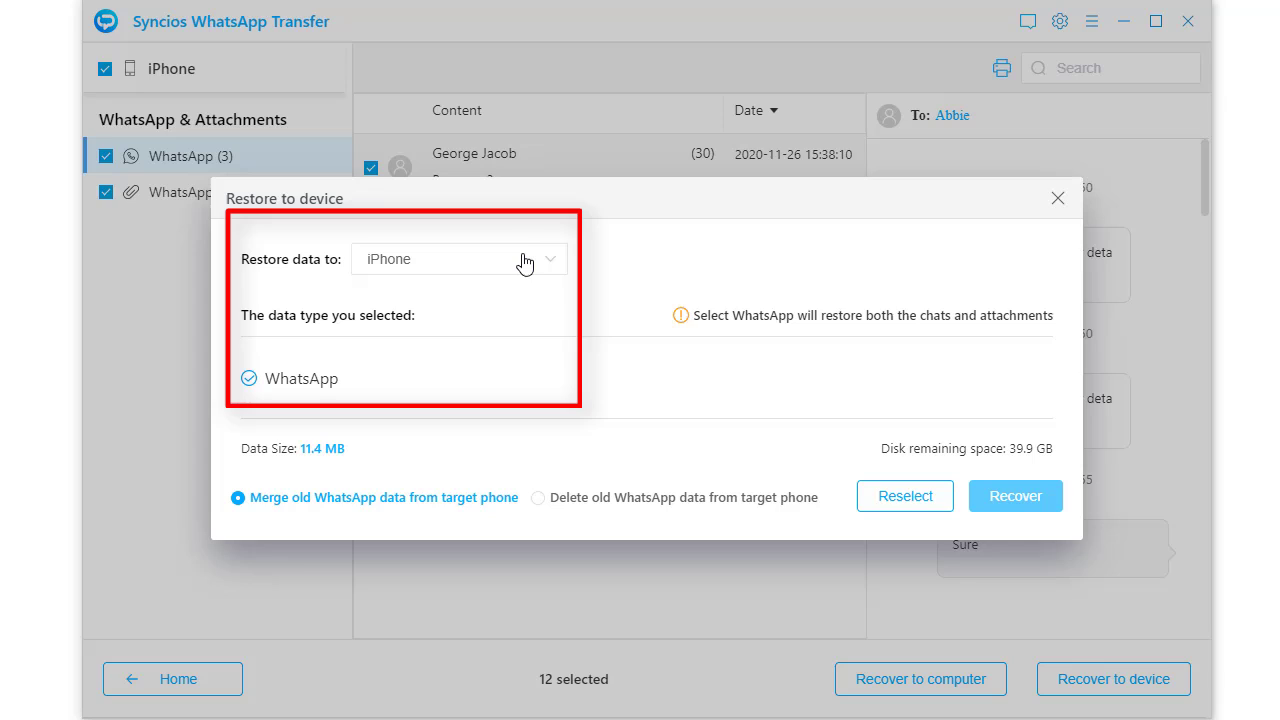
left_click(458, 260)
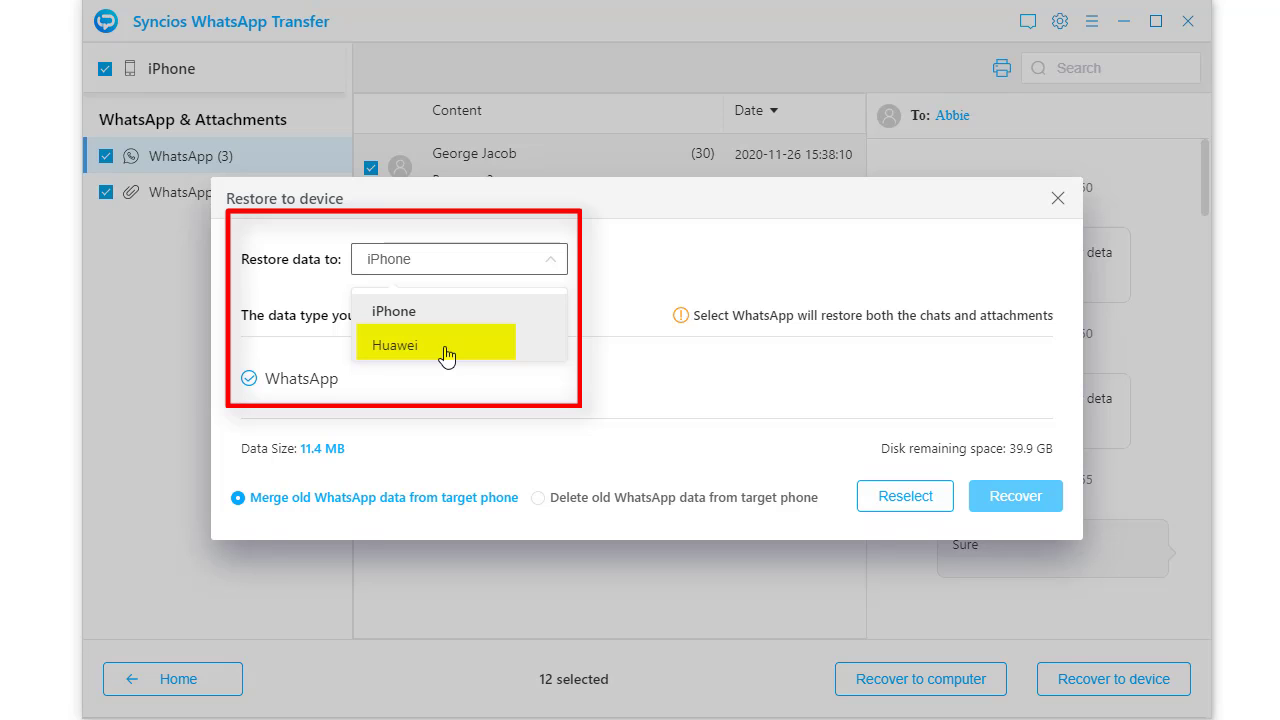
left_click(394, 344)
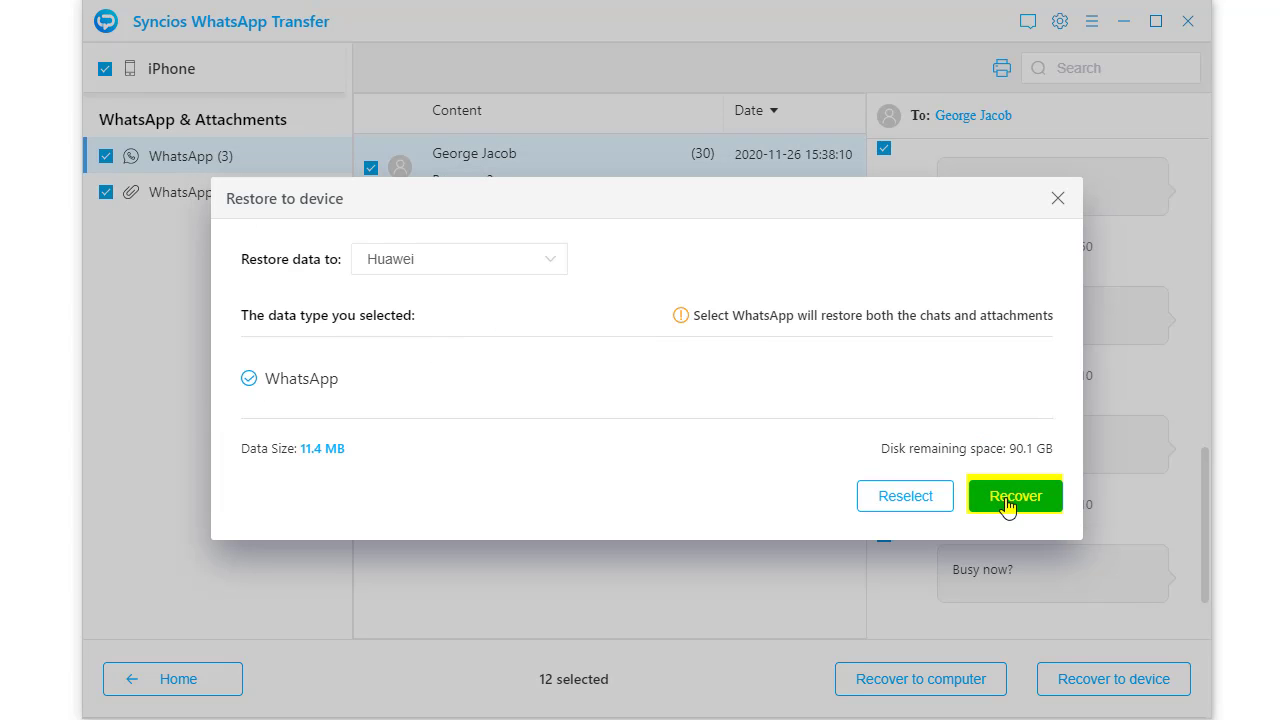
Run the restore to the Huawei phone, confirming its existing WhatsApp data will be wiped.
left_click(1014, 496)
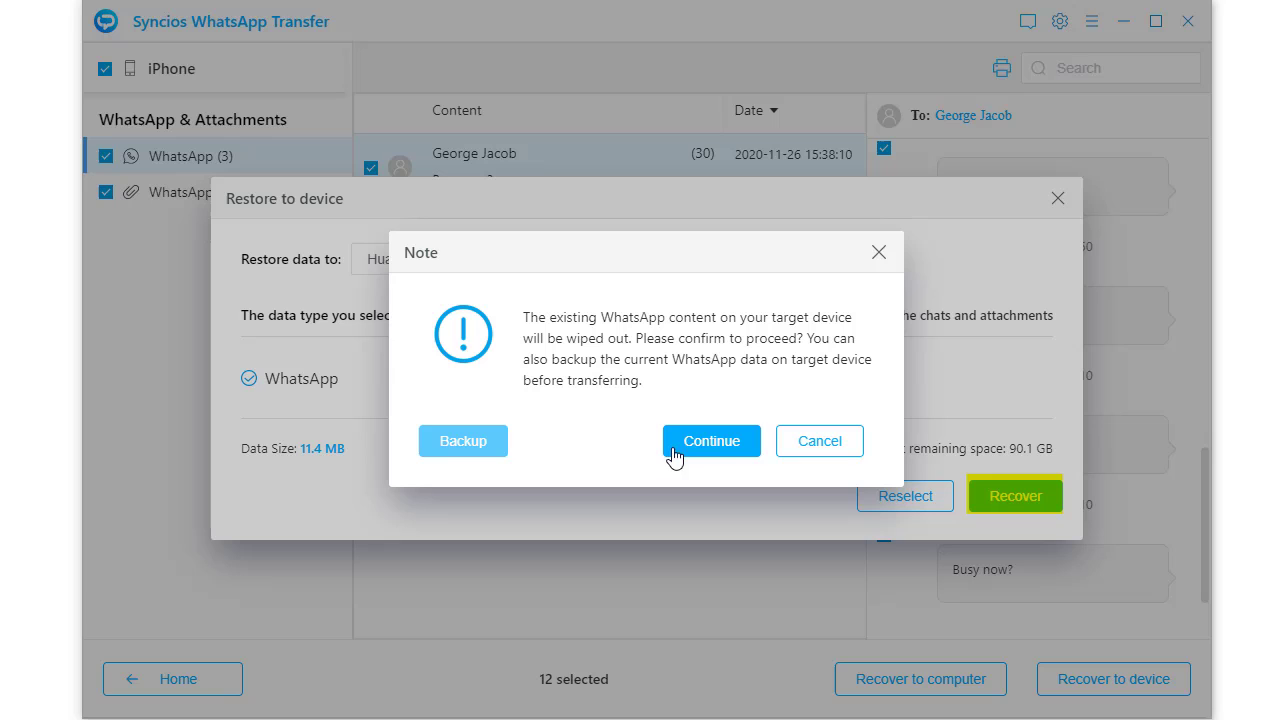
mouse_move(724, 500)
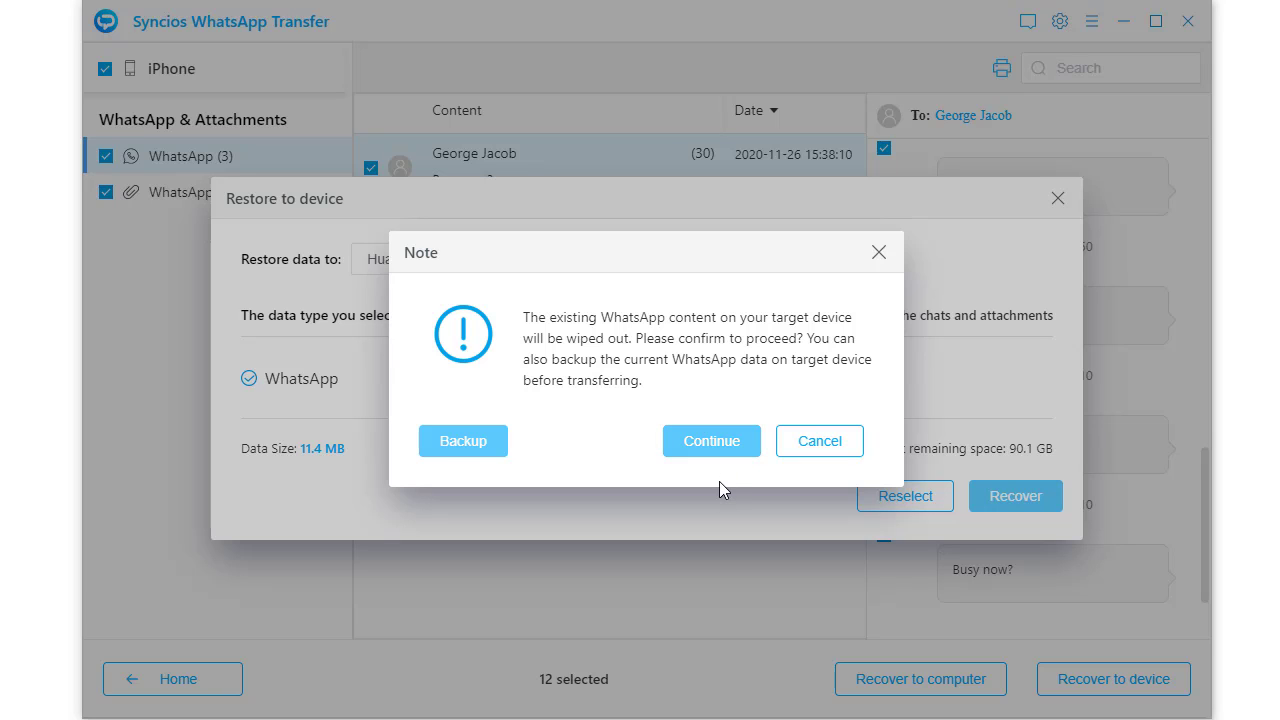
left_click(712, 440)
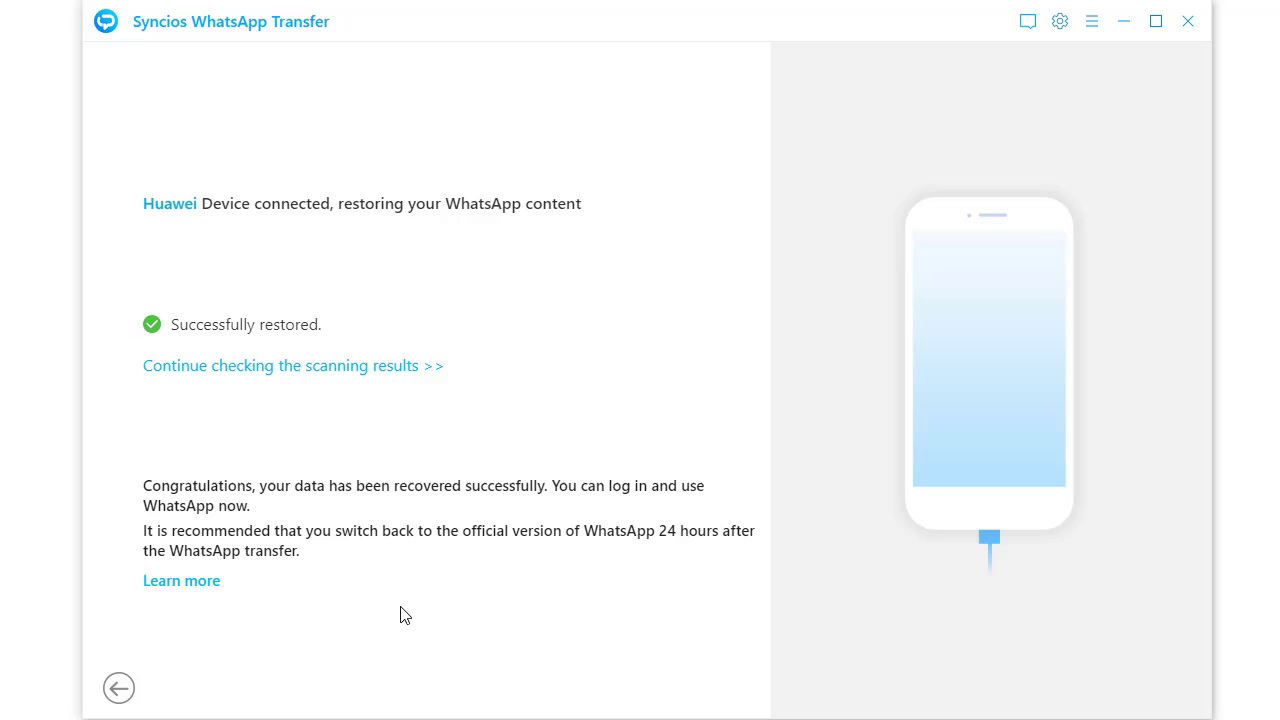
mouse_move(200, 704)
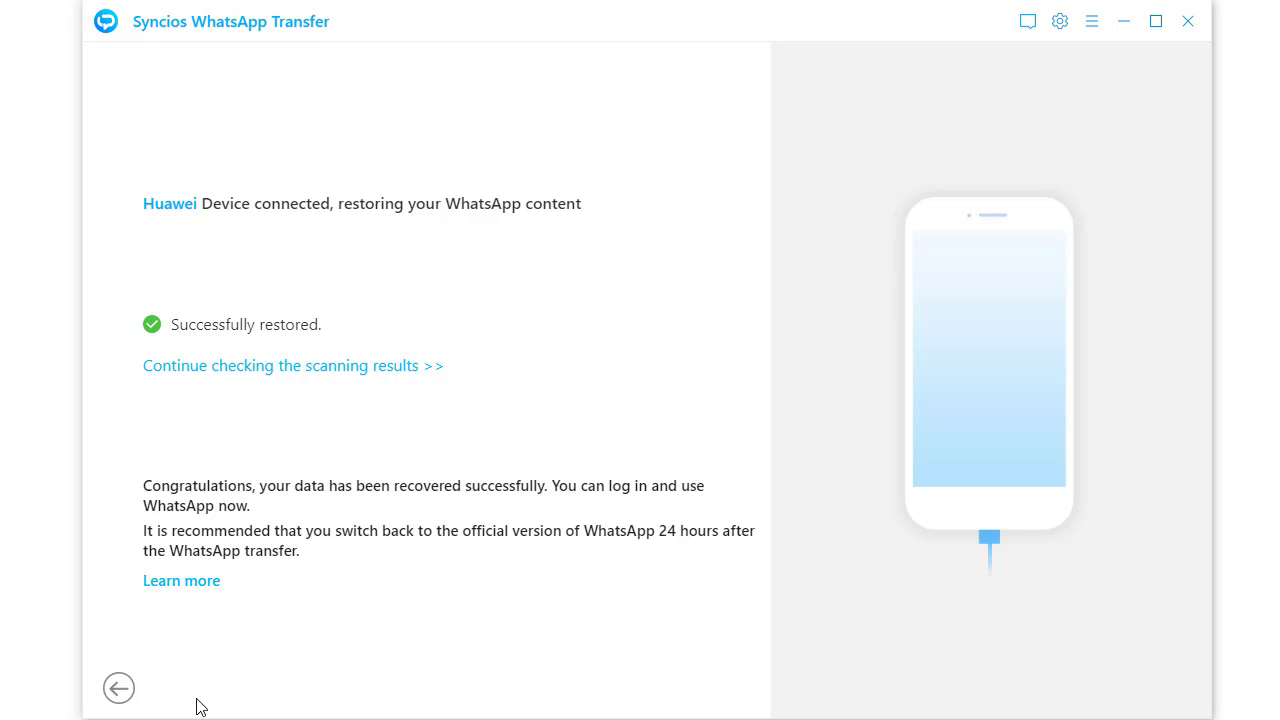
mouse_move(118, 688)
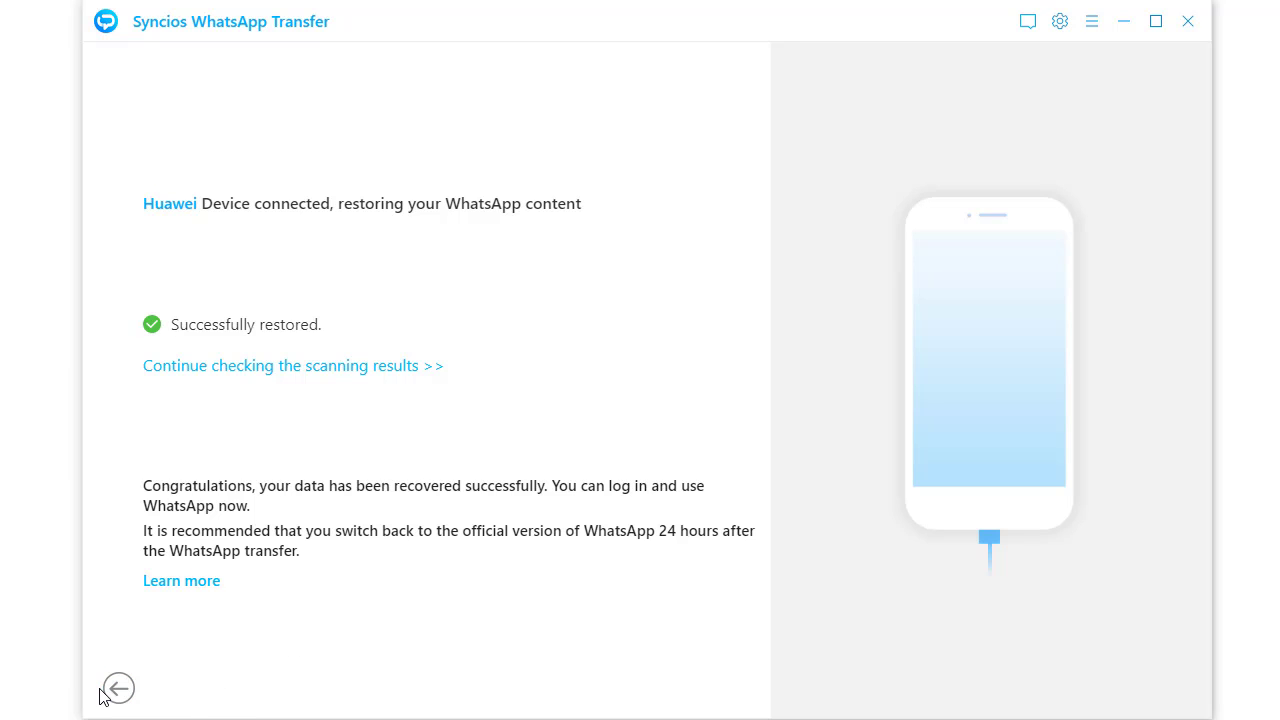
Return to the home screen, confirming the scan results are discarded without saving.
left_click(292, 364)
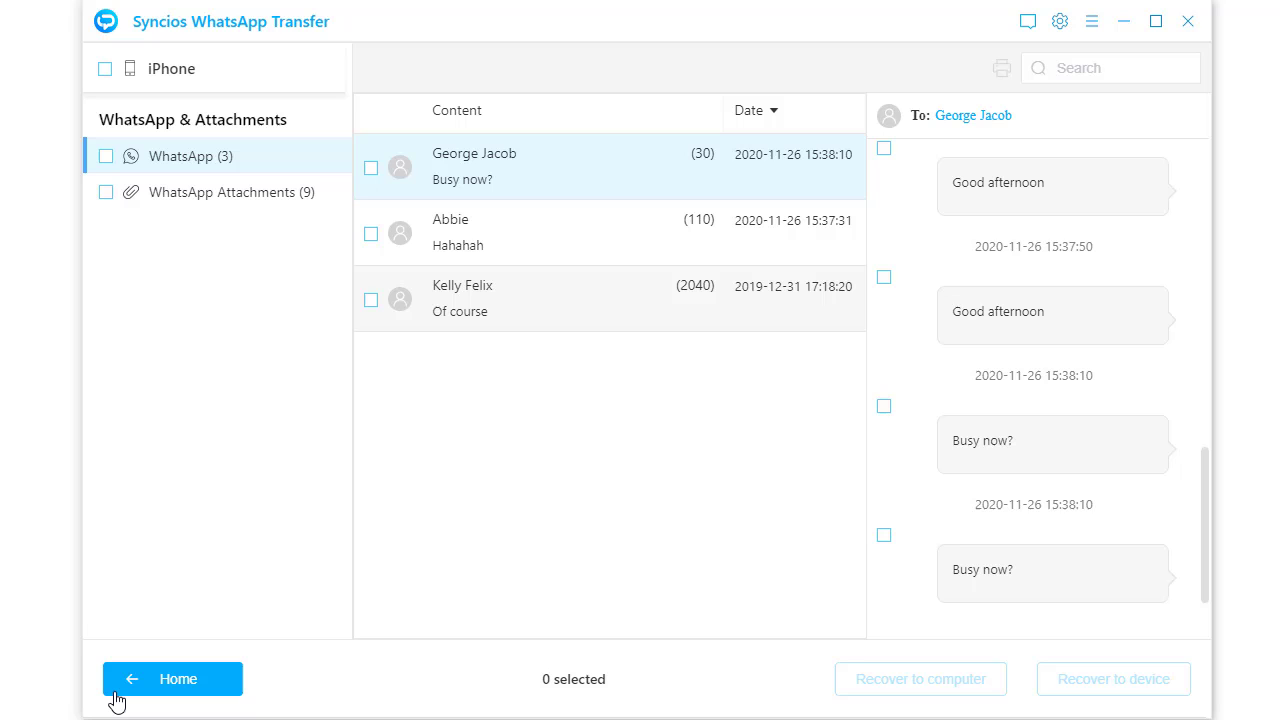
mouse_move(454, 432)
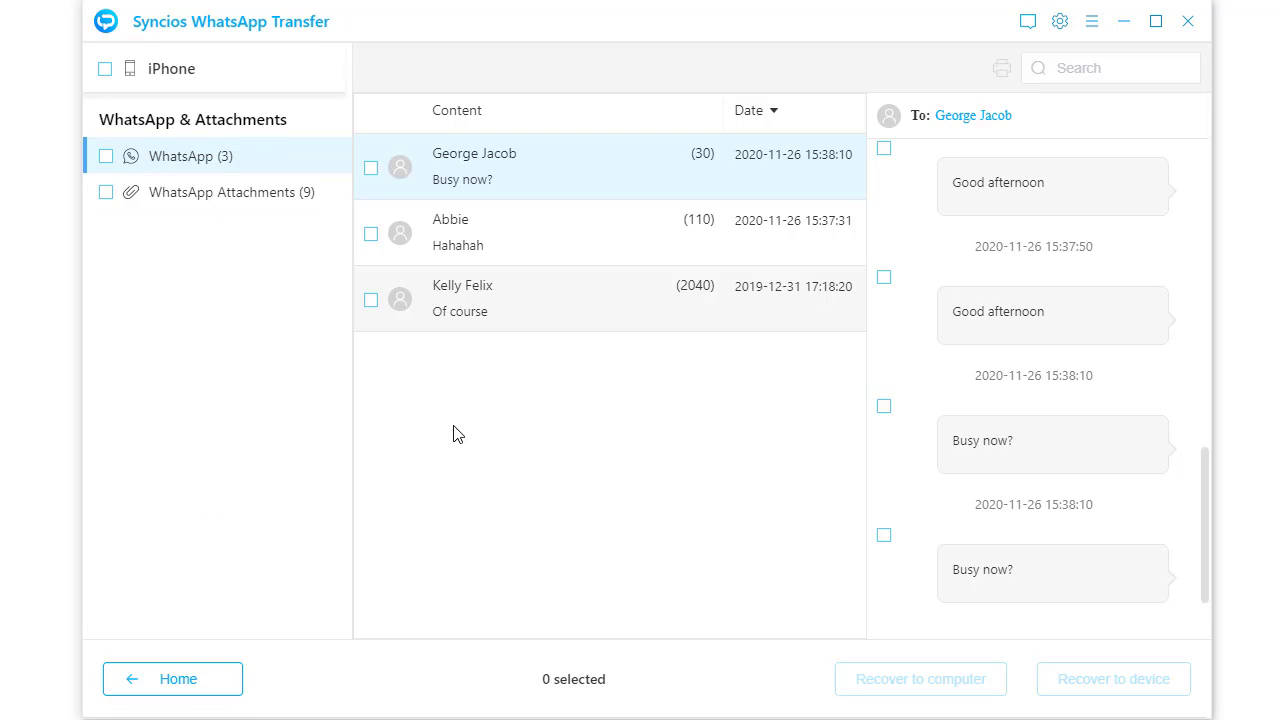
left_click(172, 678)
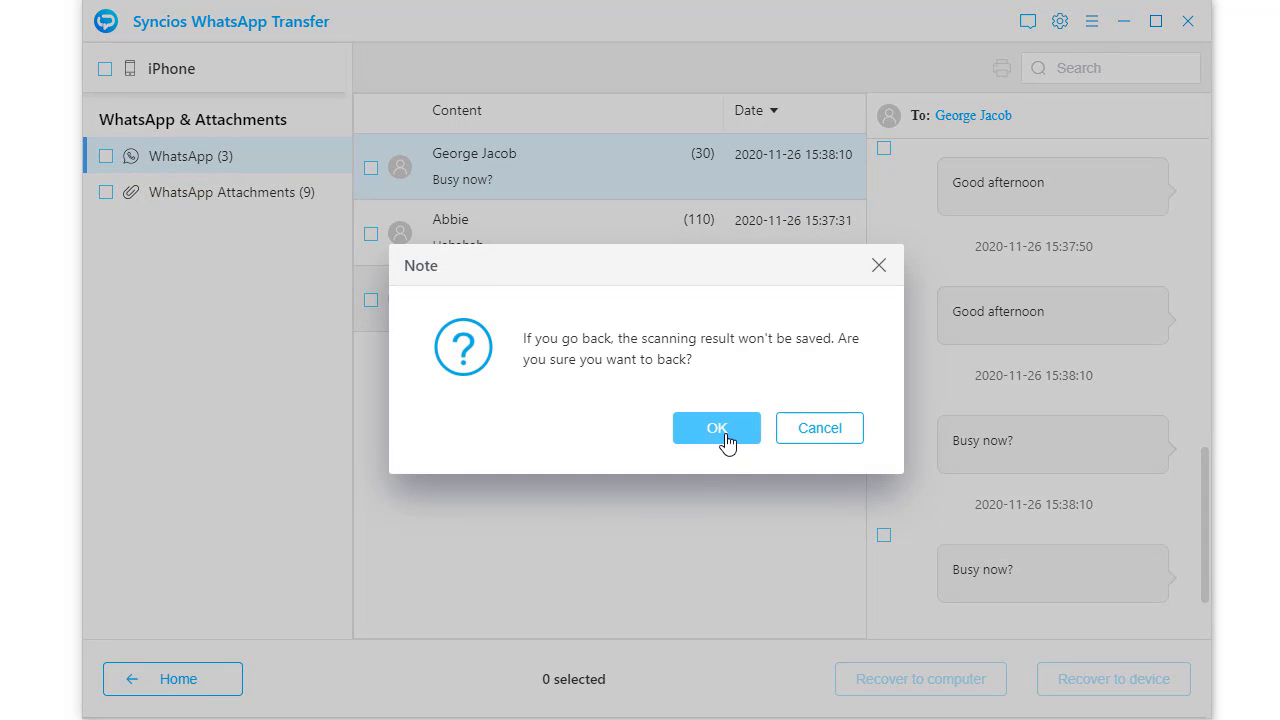
left_click(716, 428)
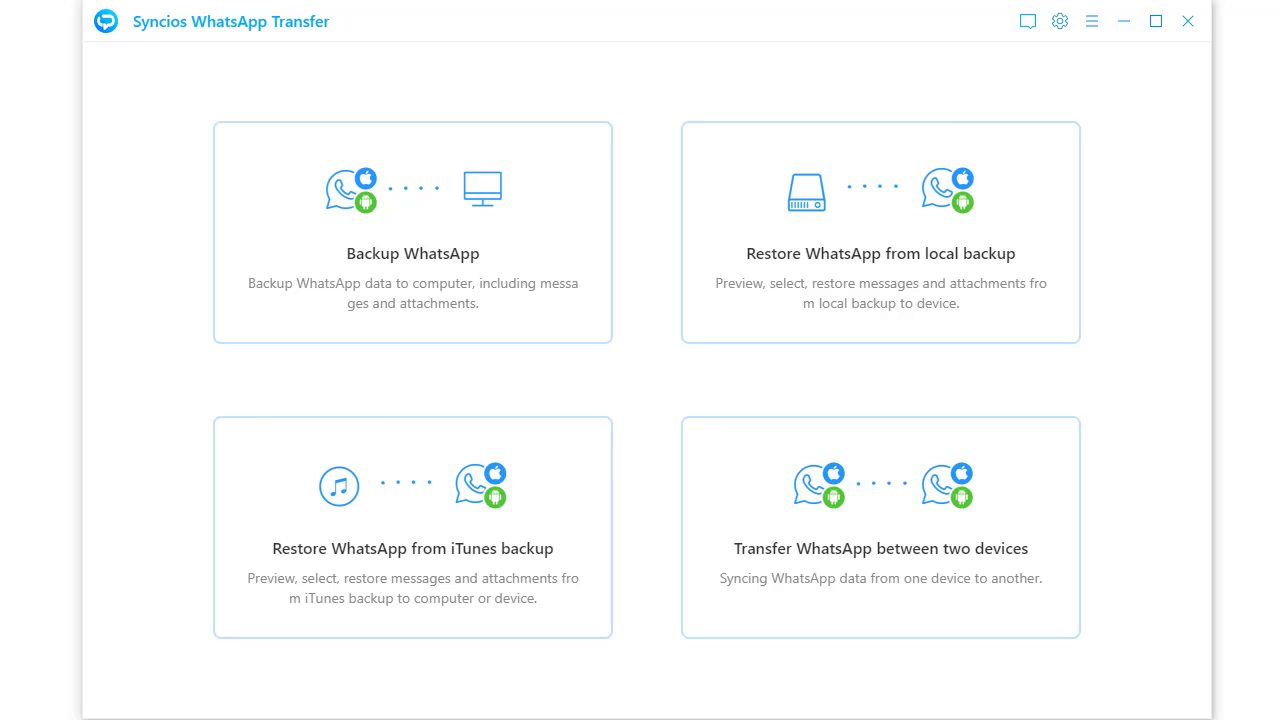